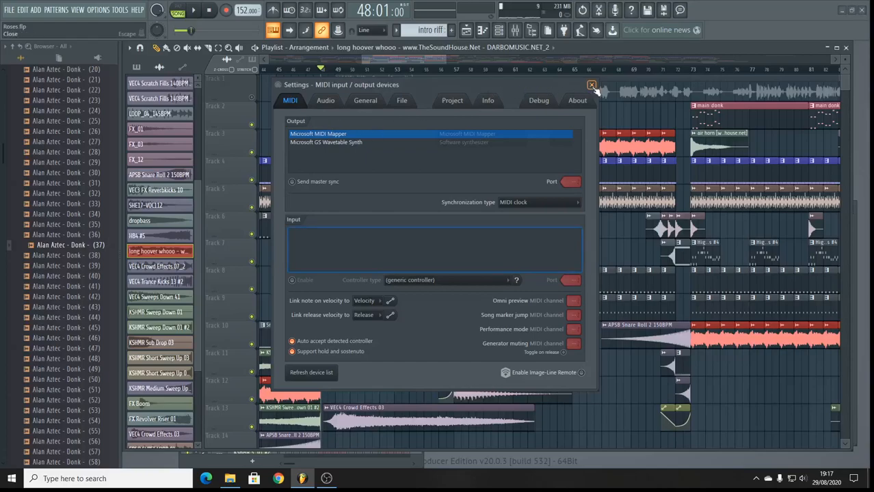
Close the MIDI input/output devices settings window to reveal the Roses playlist
left_click(592, 85)
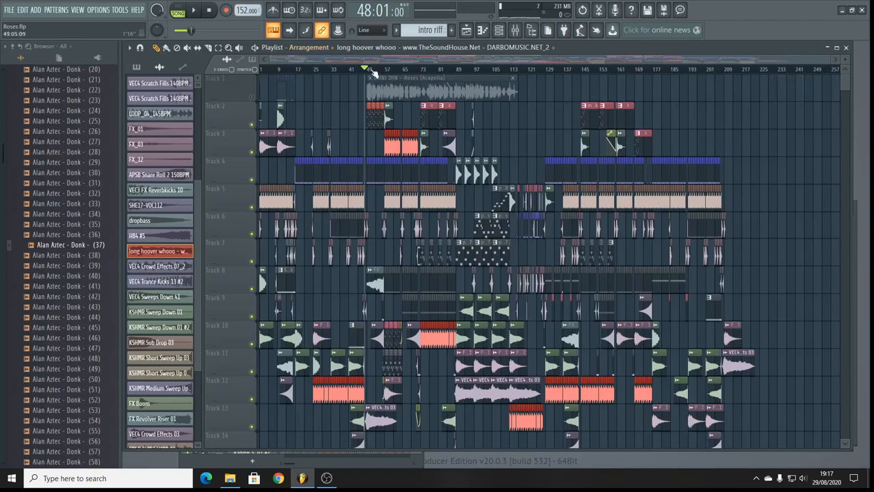
scroll("right", 3)
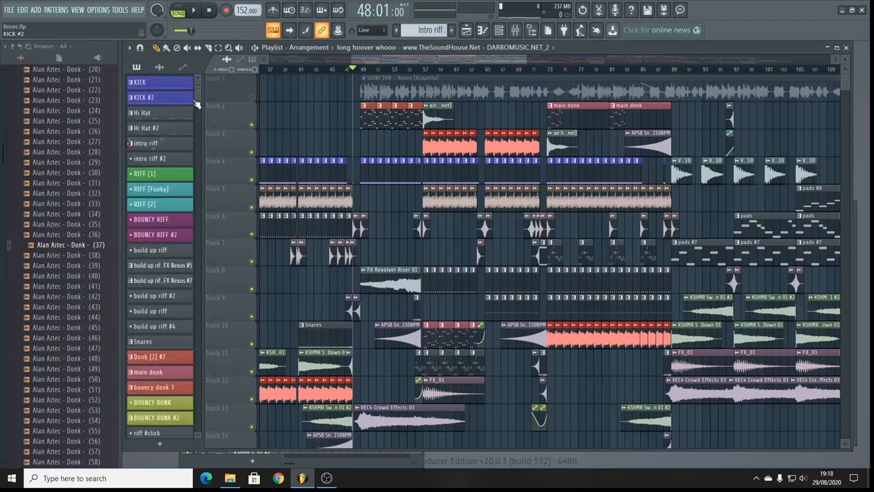
scroll("down", 3)
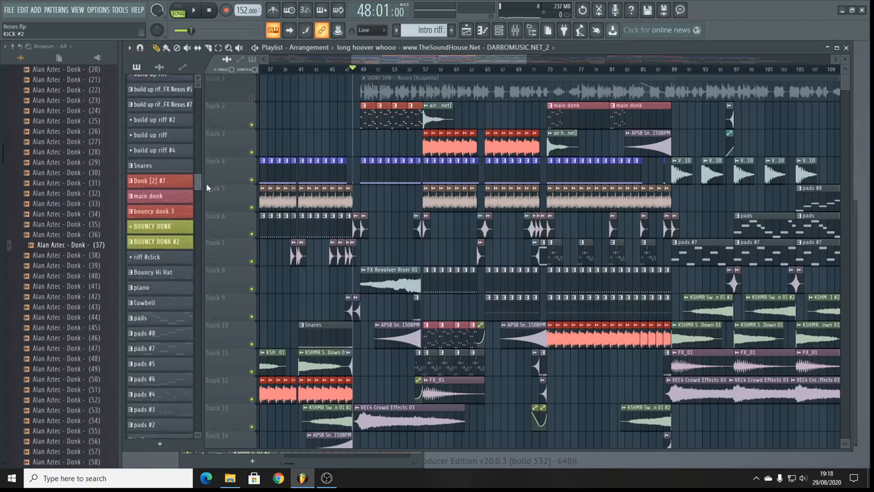
scroll("down", 3)
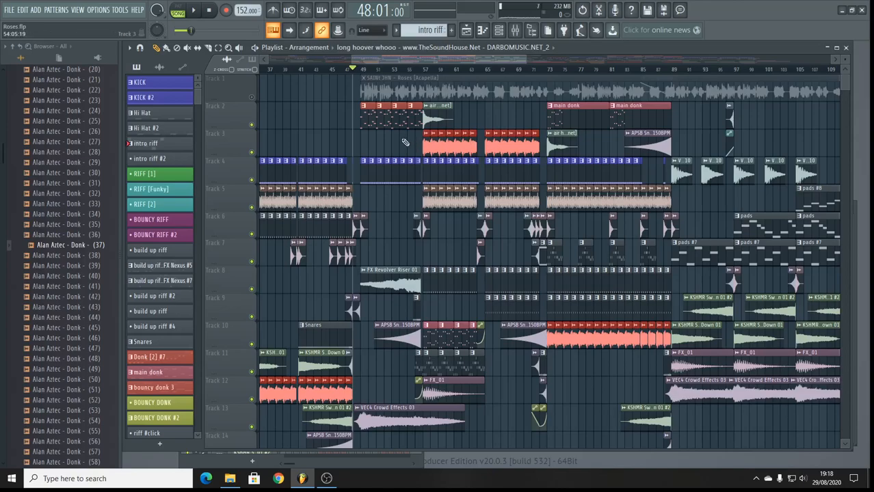
mouse_move(374, 148)
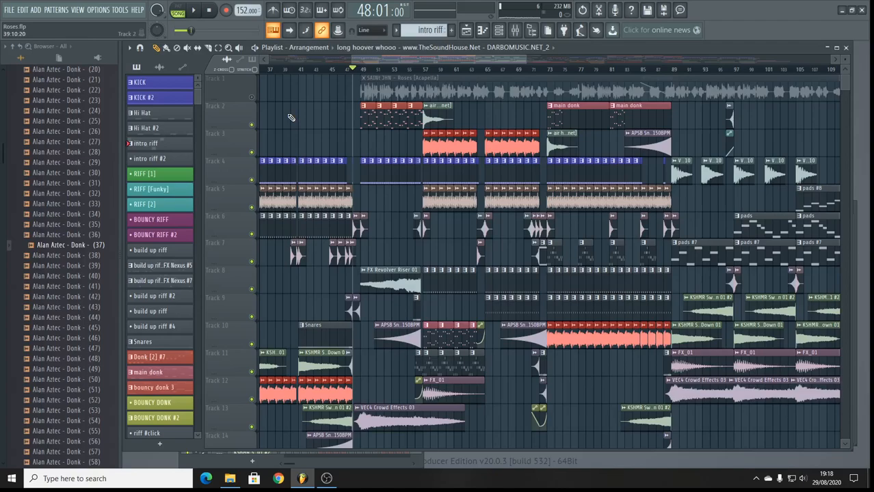
mouse_move(326, 121)
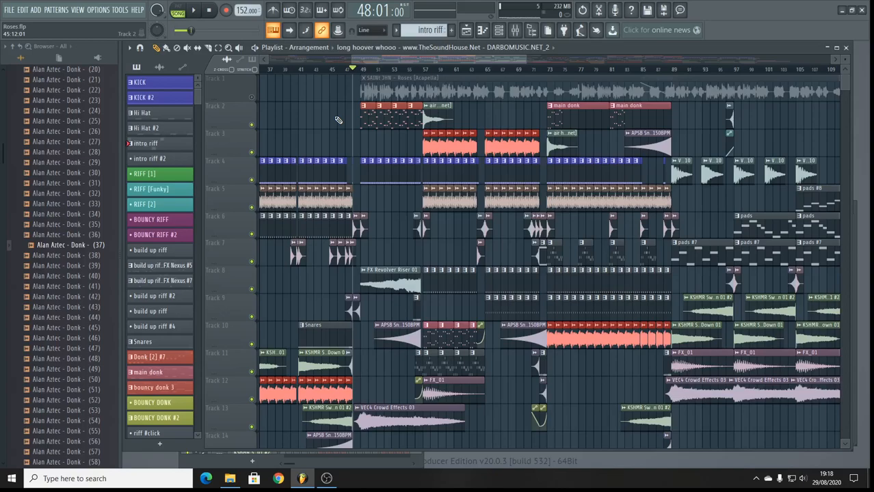
mouse_move(333, 114)
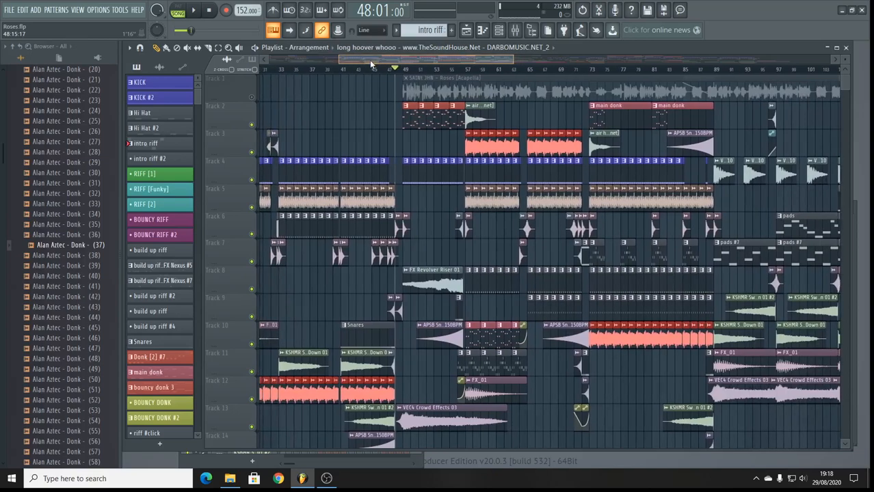
Scroll the playlist and pattern list to reach High C's #4 and select it
scroll("left", 3)
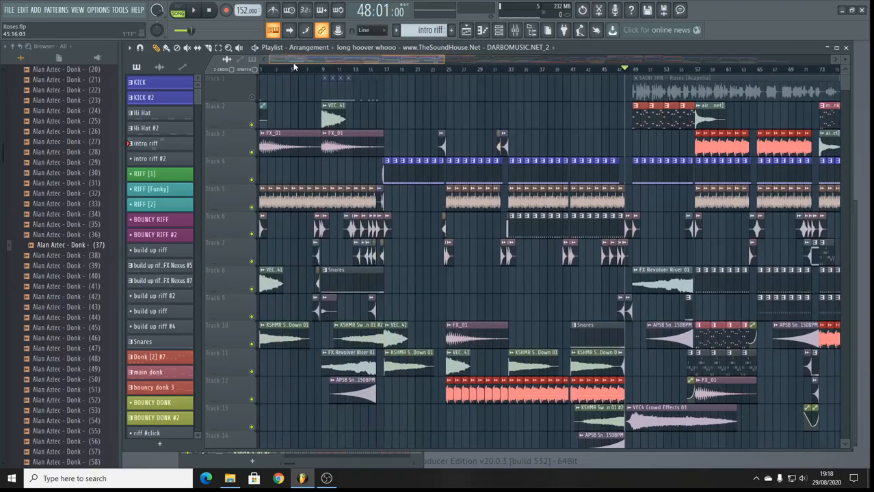
scroll("right", 3)
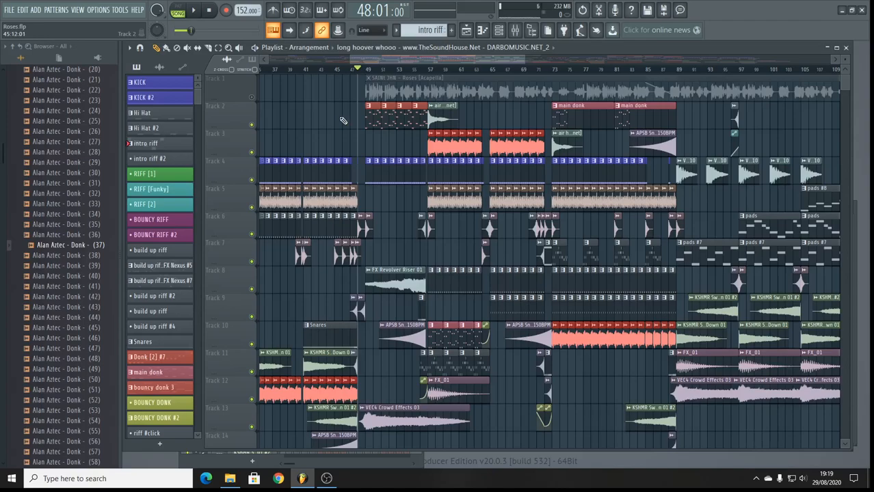
scroll("left", 3)
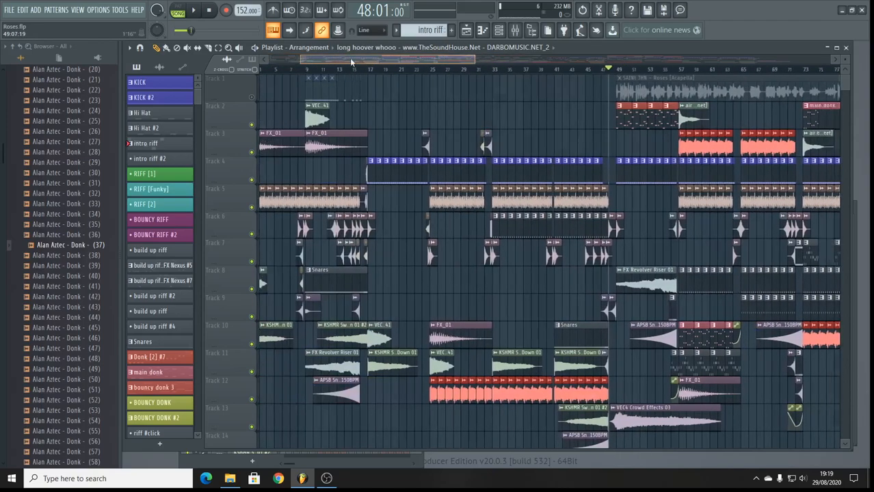
scroll("right", 3)
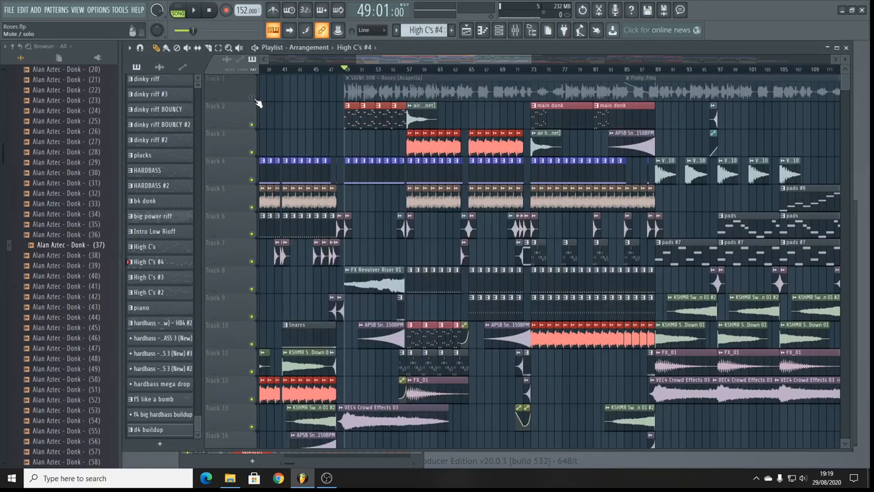
mouse_move(257, 102)
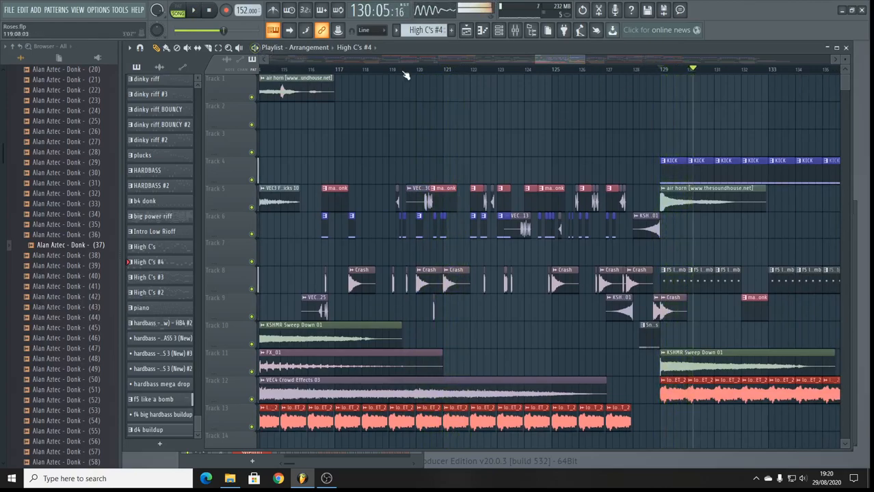
Select the bouncy donk 3 pattern and show its Channel rack
scroll("left", 3)
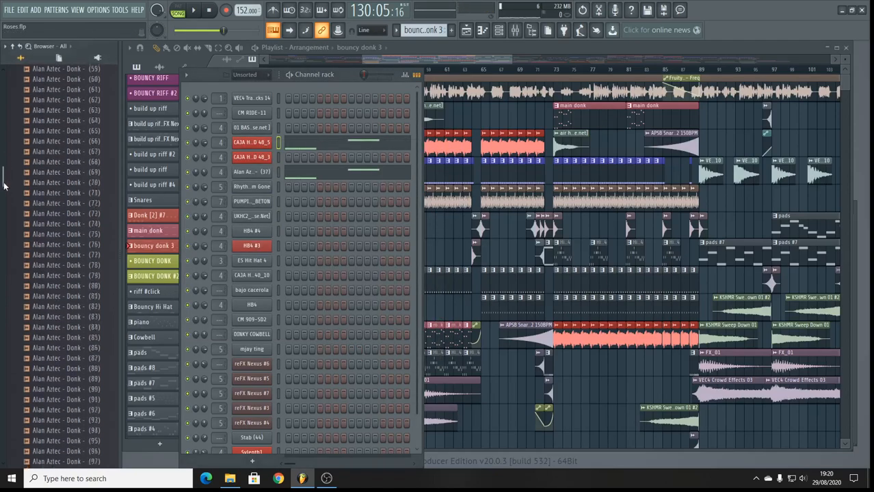
Browse the CAJA HARD samples and open the Alan Aztec - Donk - (37) sampler settings
scroll("down", 3)
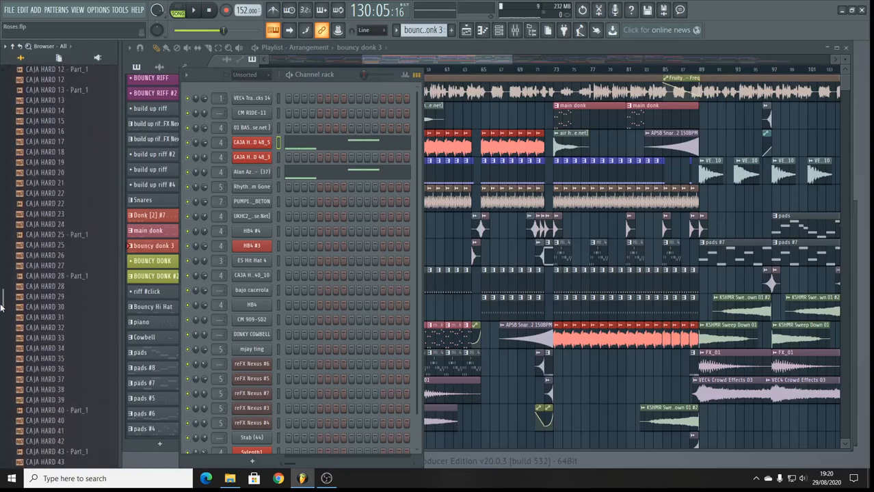
scroll("down", 3)
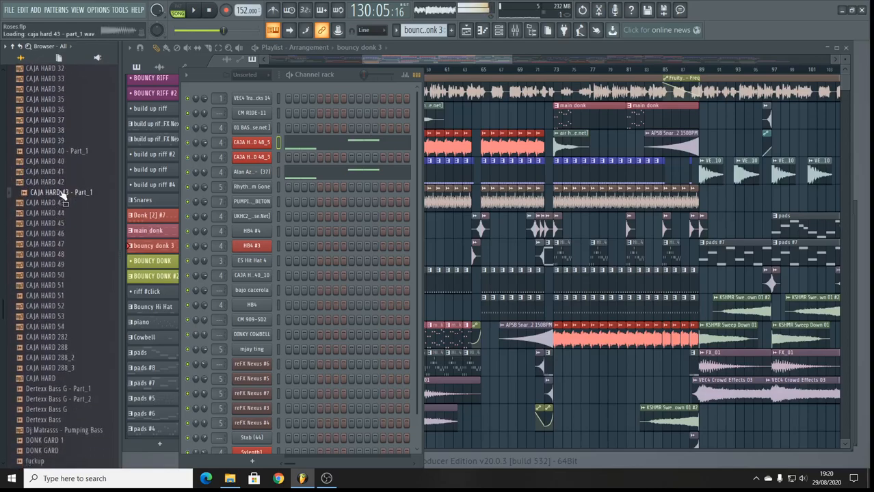
left_click(45, 120)
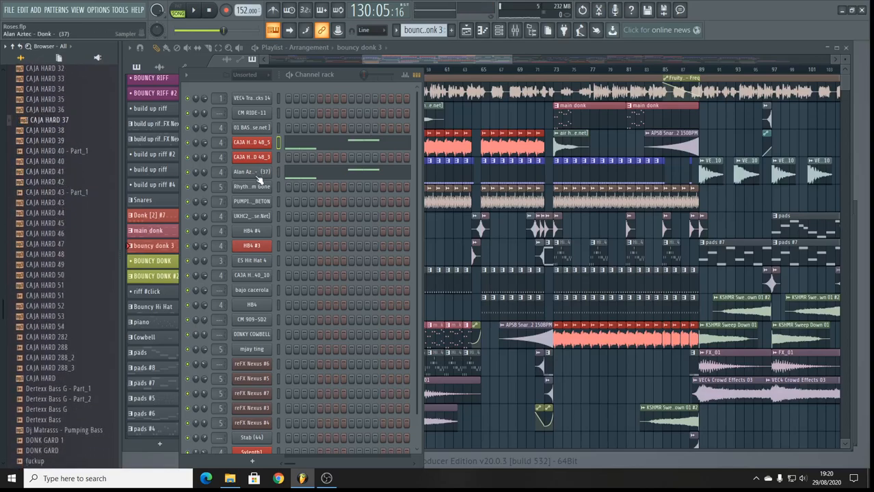
scroll("down", 3)
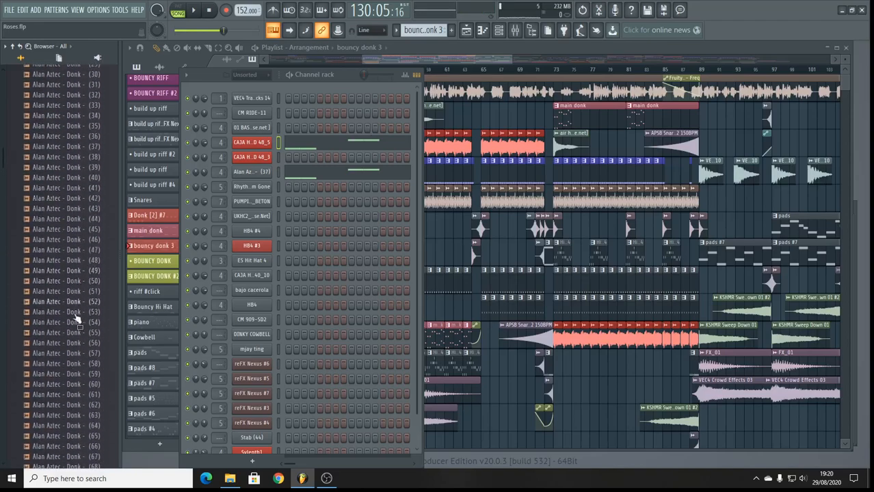
scroll("down", 3)
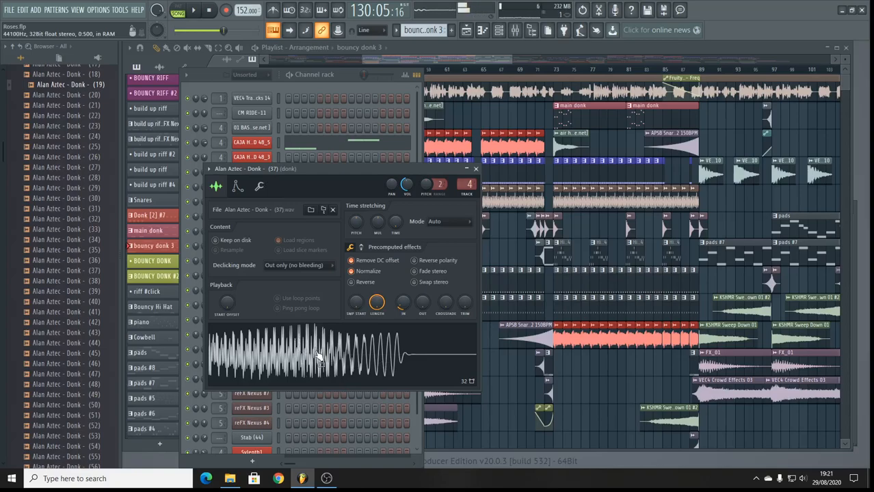
Preview the donk sample, close its sampler window and play the song
left_click(475, 169)
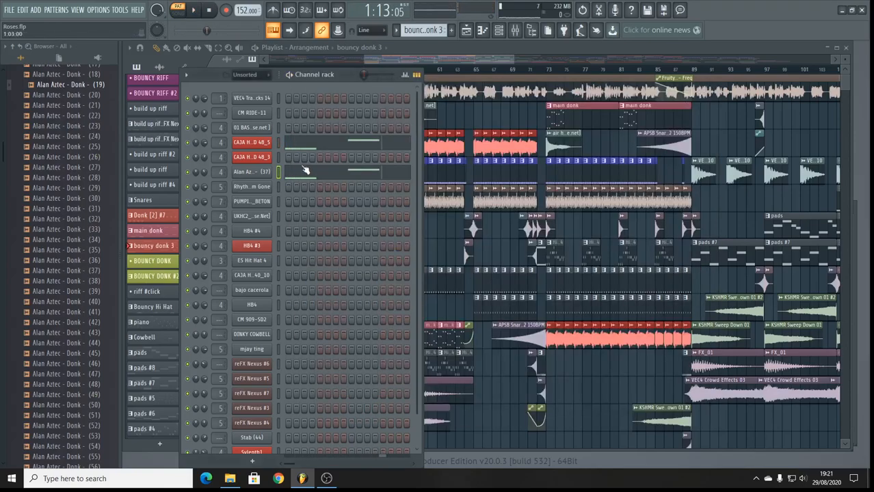
double_click(251, 172)
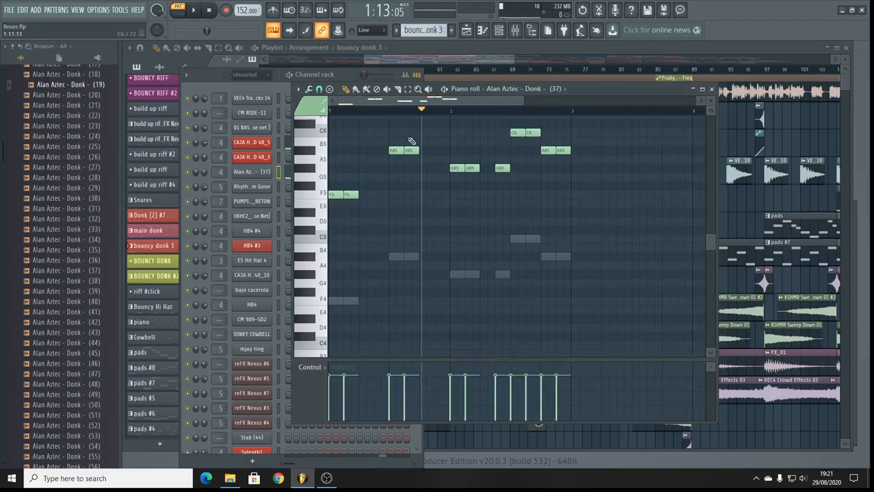
scroll("down", 3)
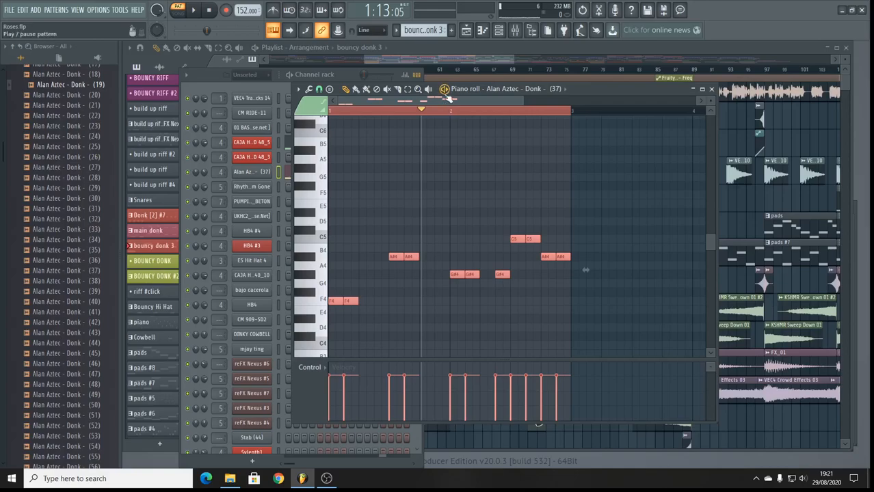
left_click(194, 11)
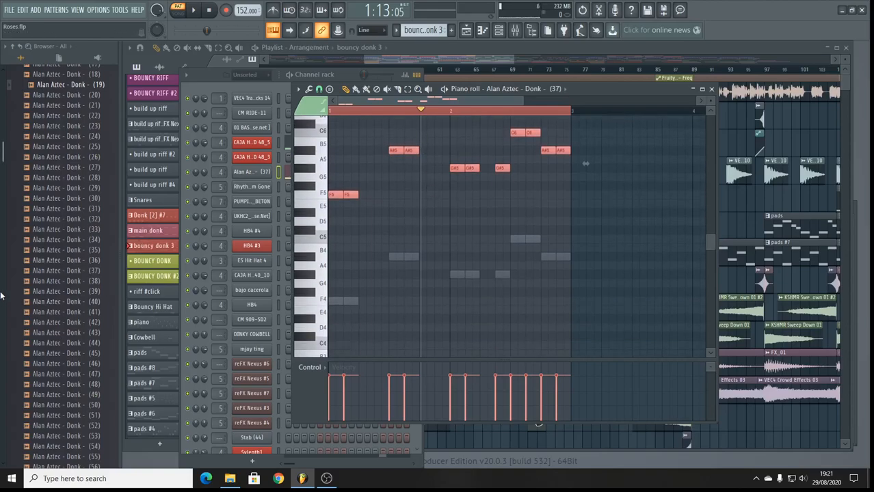
Scroll through the Browser sample folders and close the donk piano roll
scroll("down", 3)
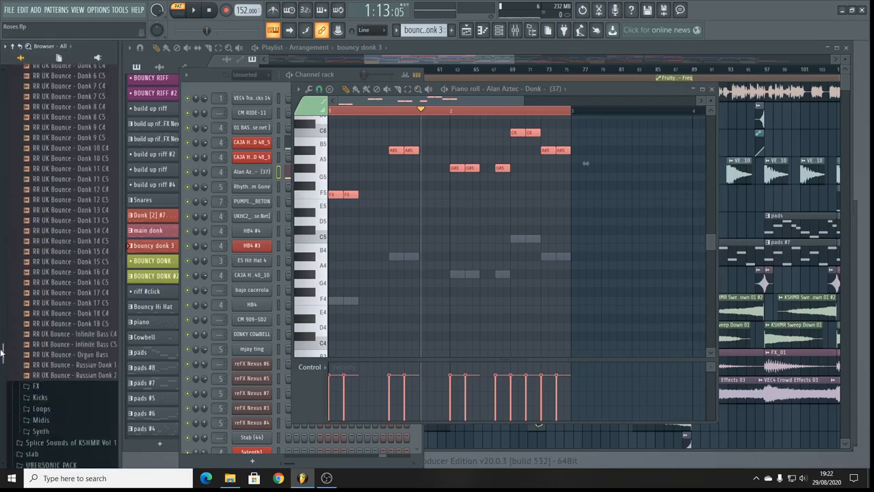
scroll("down", 3)
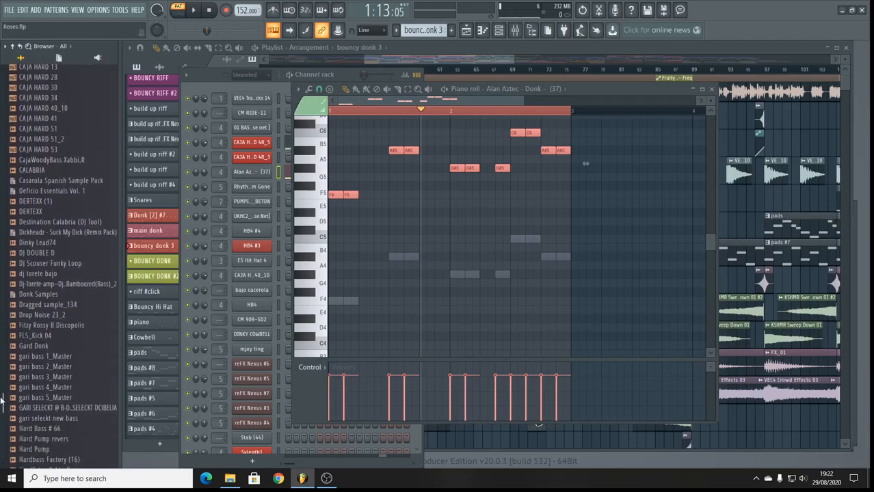
scroll("down", 3)
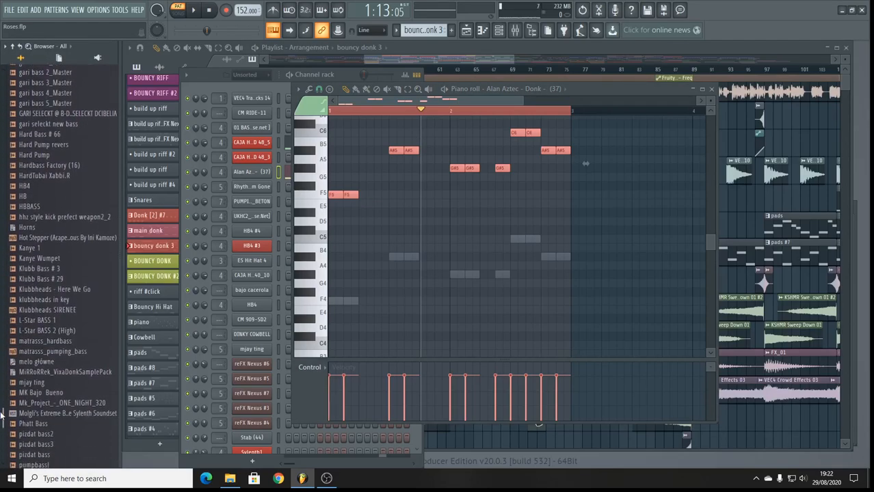
scroll("down", 3)
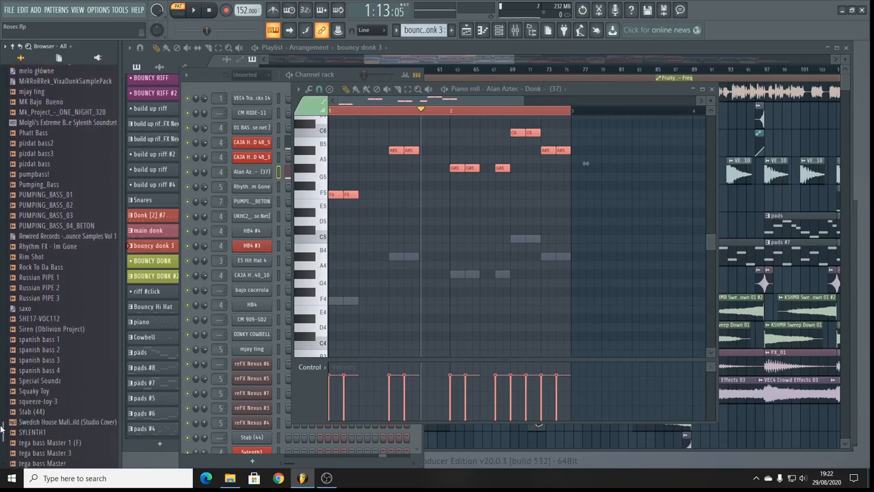
scroll("down", 3)
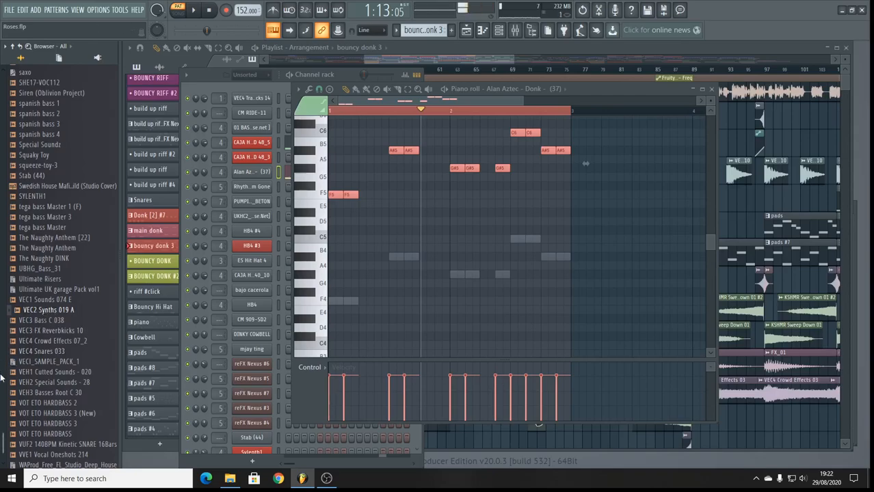
scroll("down", 3)
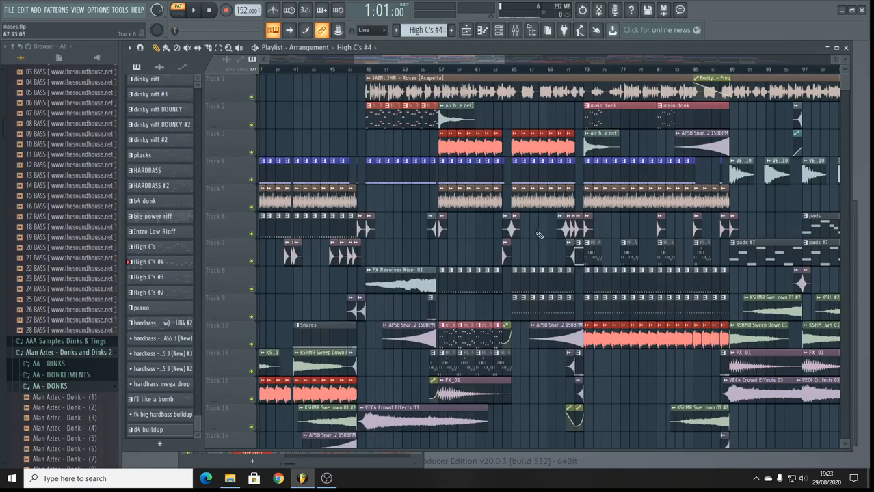
Open the mjay ting channel's piano roll and adjust the horizontal zoom
scroll("right", 3)
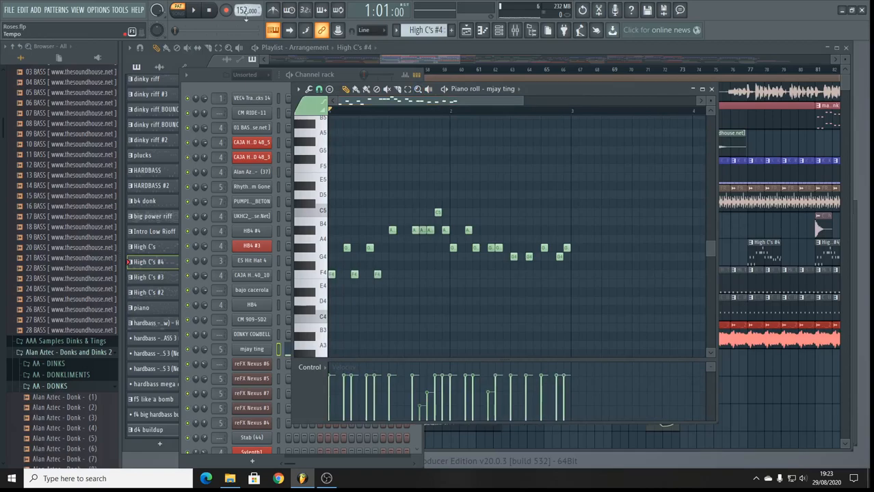
right_click(248, 10)
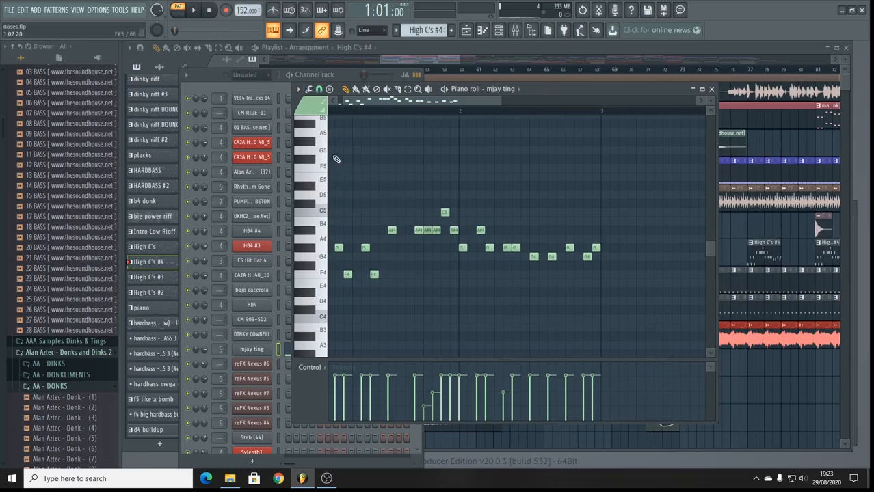
left_click(298, 89)
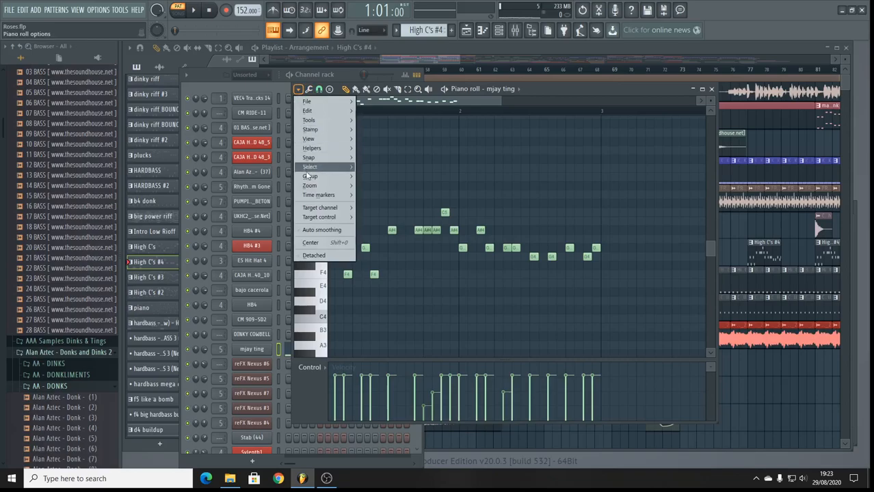
left_click(308, 119)
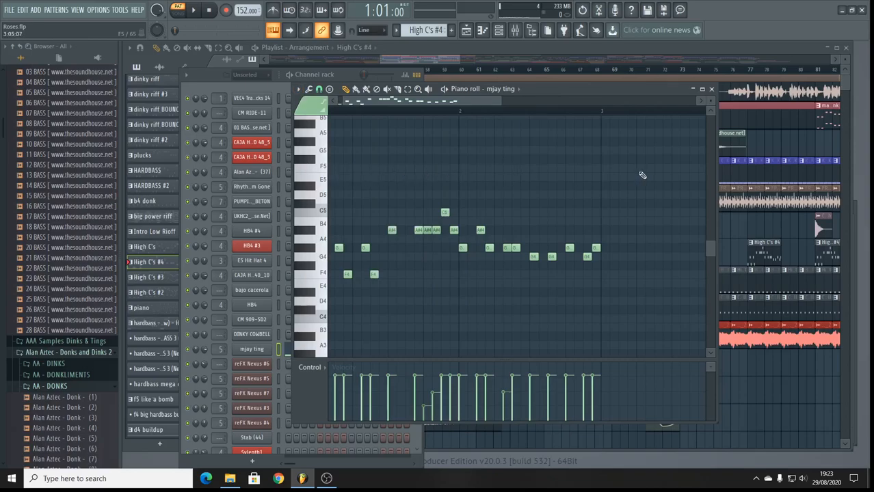
mouse_move(438, 151)
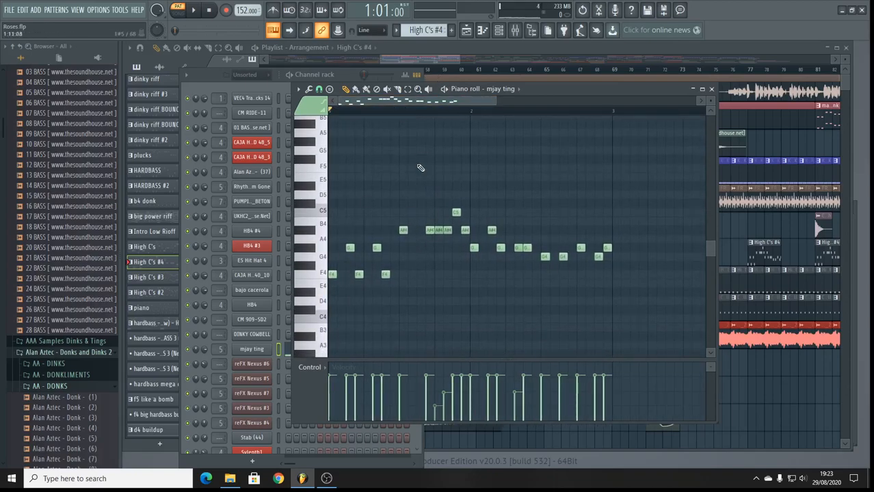
left_click(194, 10)
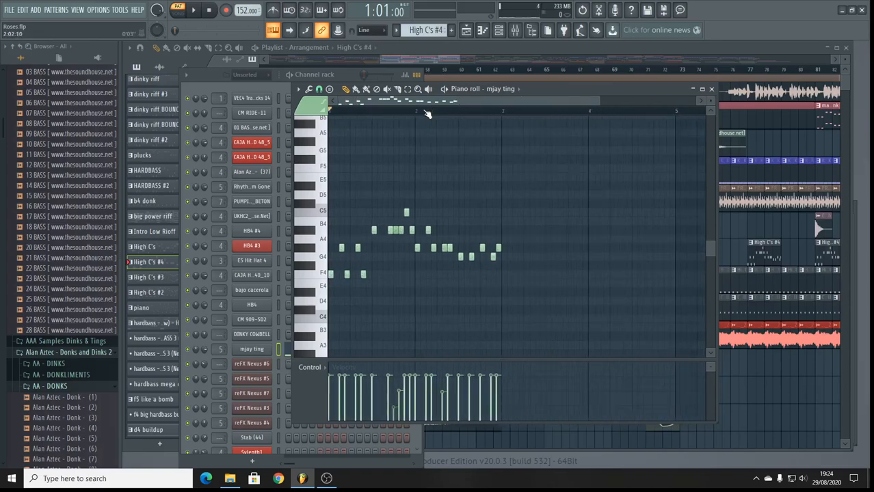
Select bars 1-2 in the piano roll ruler and duplicate the notes with Ctrl+B
right_click(247, 10)
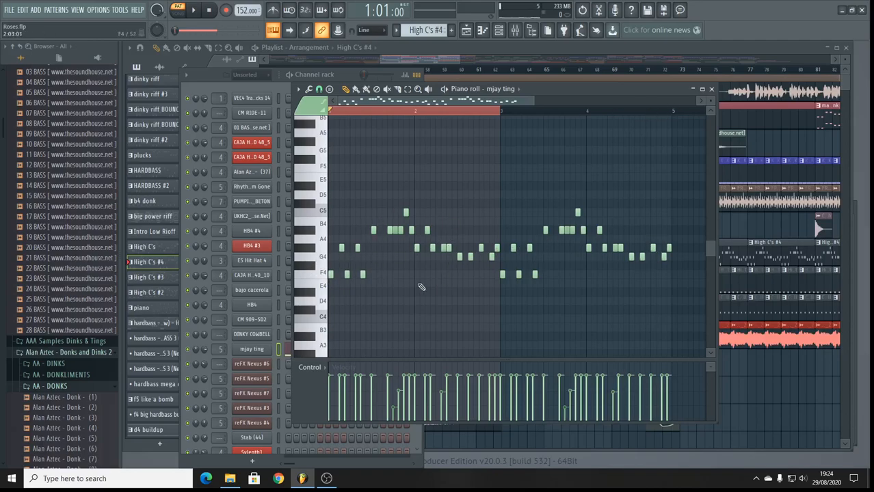
mouse_move(432, 283)
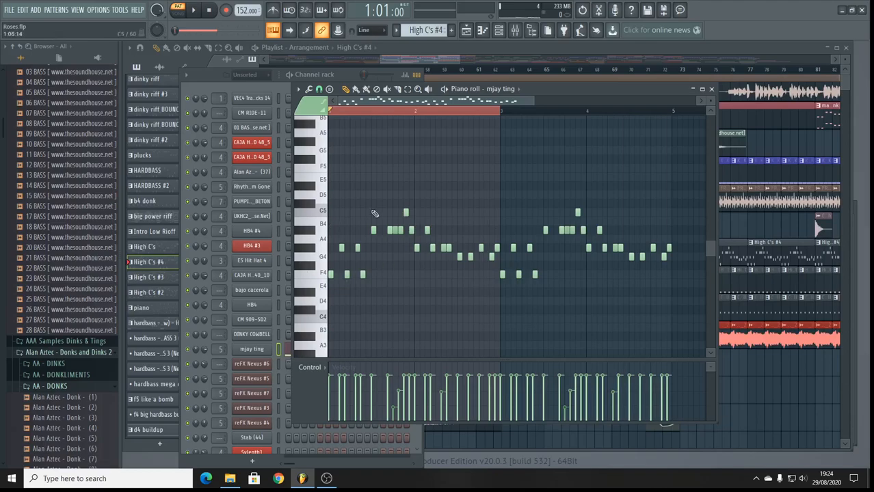
mouse_move(475, 234)
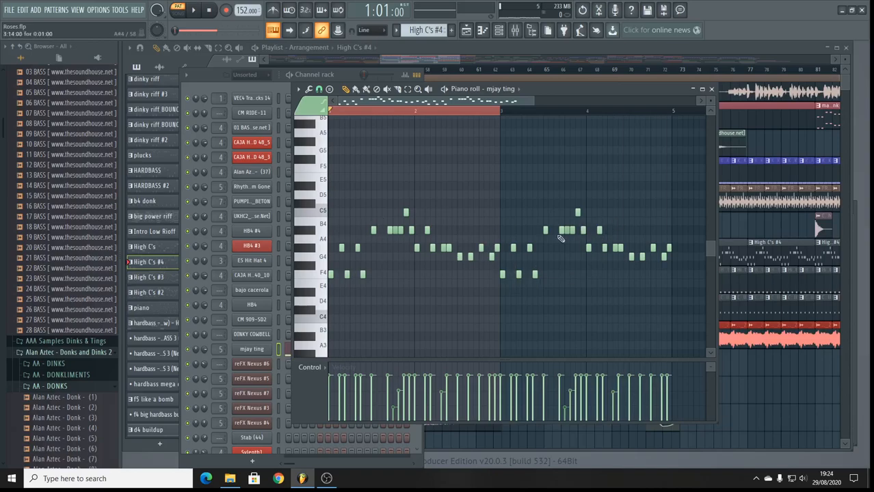
mouse_move(472, 124)
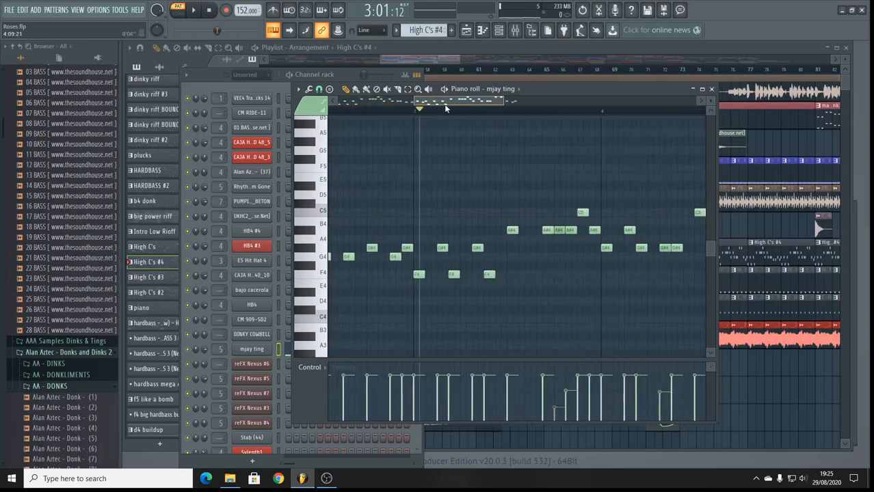
Switch to Song mode, play from bar 60, and draw extra notes up to E5
left_click(193, 10)
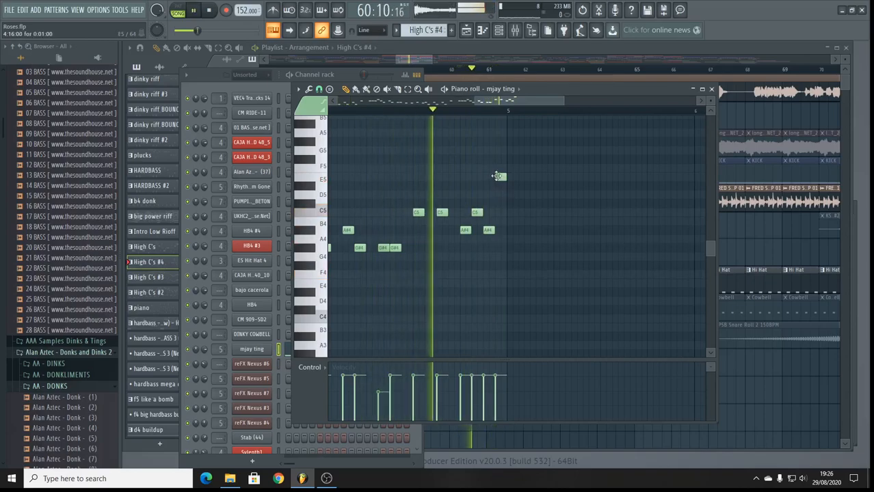
left_click(499, 168)
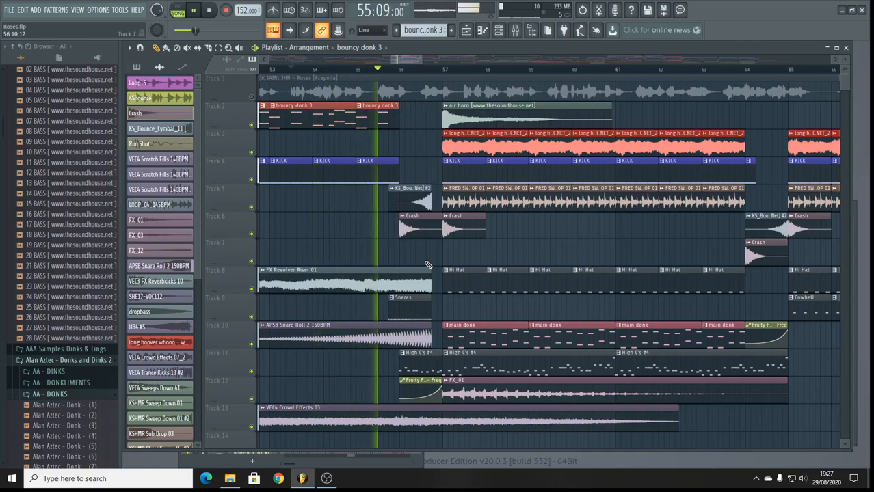
Open the mjay ting channel from the Channel rack to show its F4-C5 melody
left_click(430, 171)
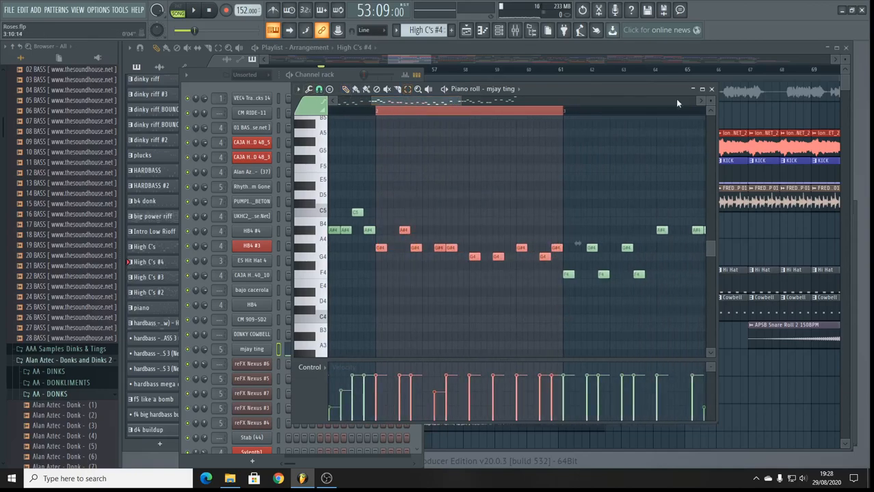
Clone bouncy donk 3 as bouncy donk 3 #2, place it on Track 3 before bar 57, and begin renaming it
left_click(711, 88)
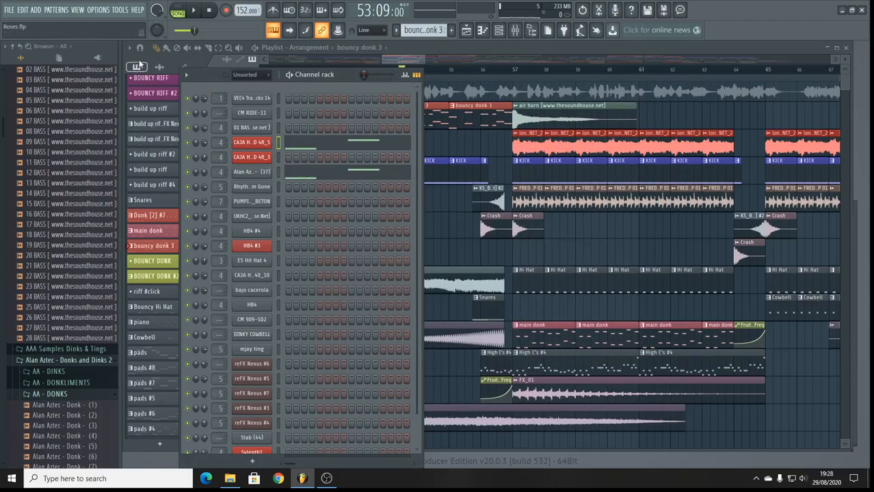
right_click(143, 246)
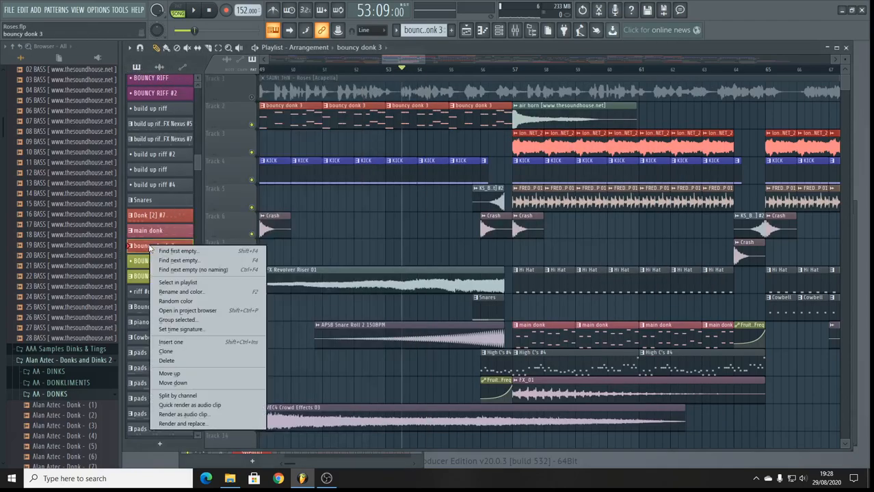
mouse_move(167, 361)
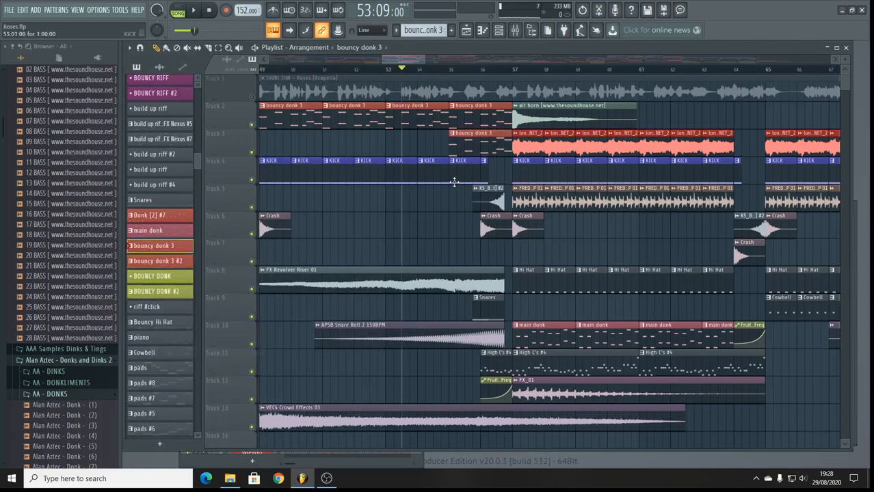
left_click(153, 246)
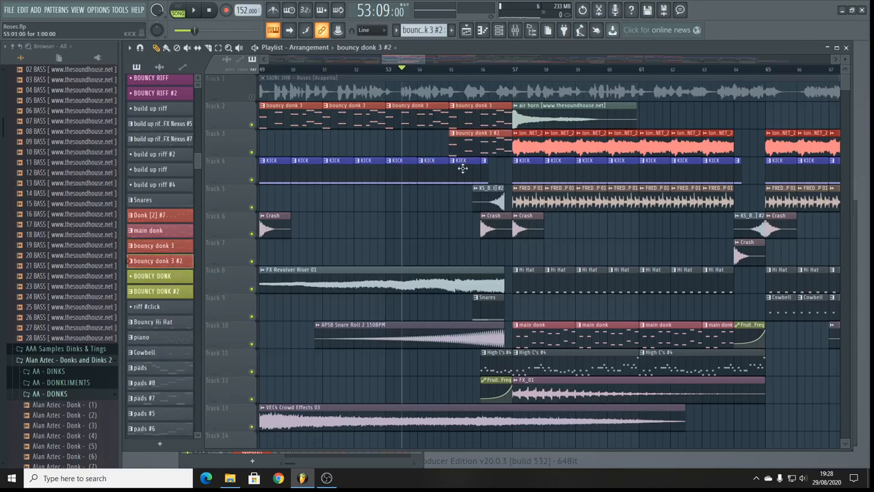
right_click(157, 260)
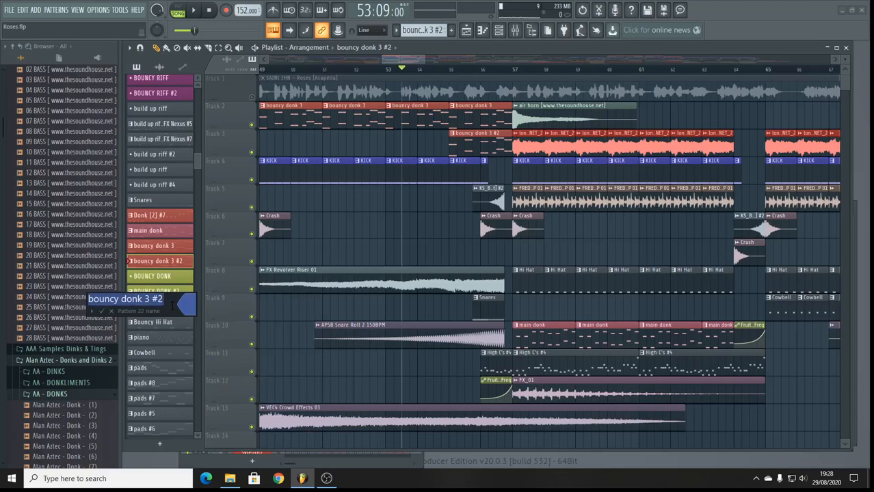
Rename the cloned pattern 'donk buildup' and bring up its options in the pattern picker
type("donk buildup")
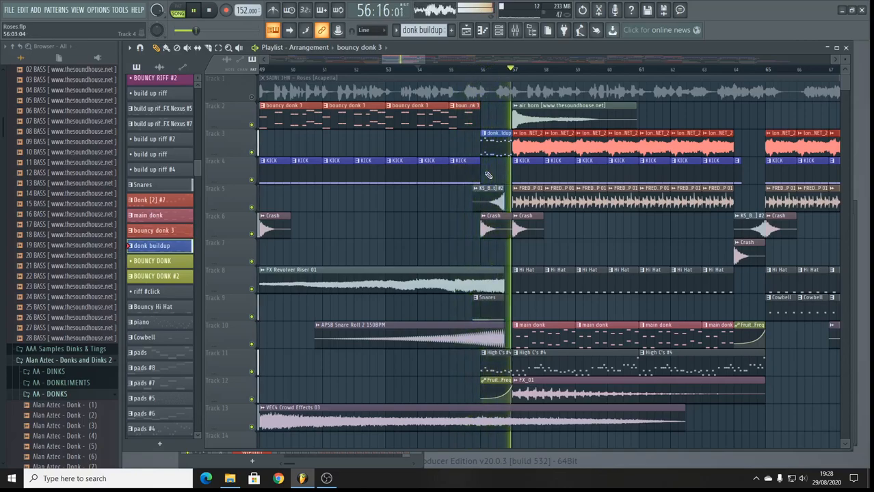
right_click(152, 245)
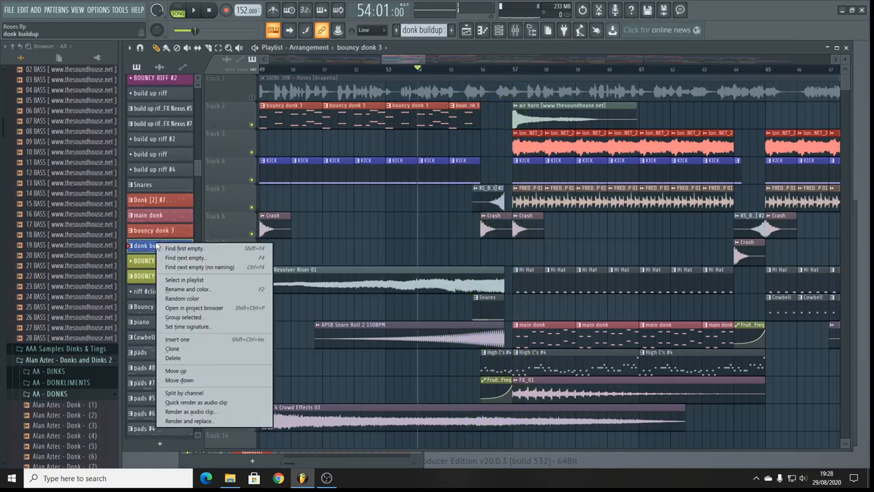
mouse_move(174, 359)
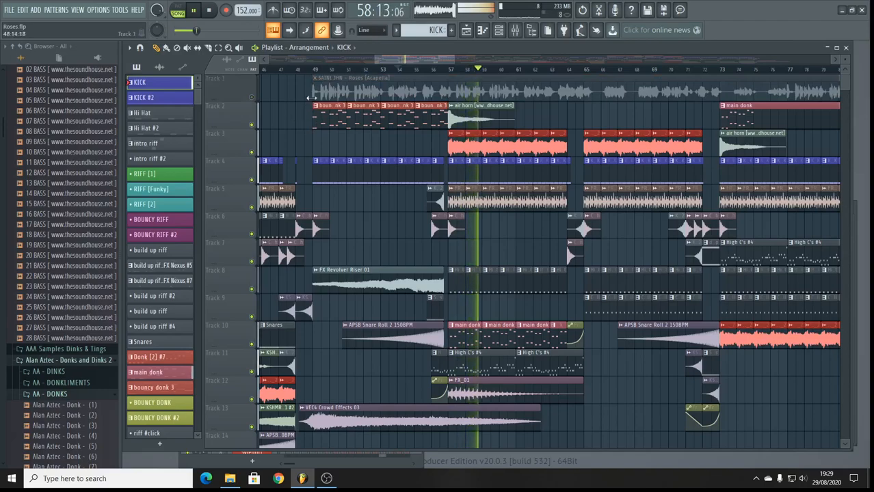
Select main donk for painting and scroll the playlist back toward bar 17 on Track 2
left_click(312, 70)
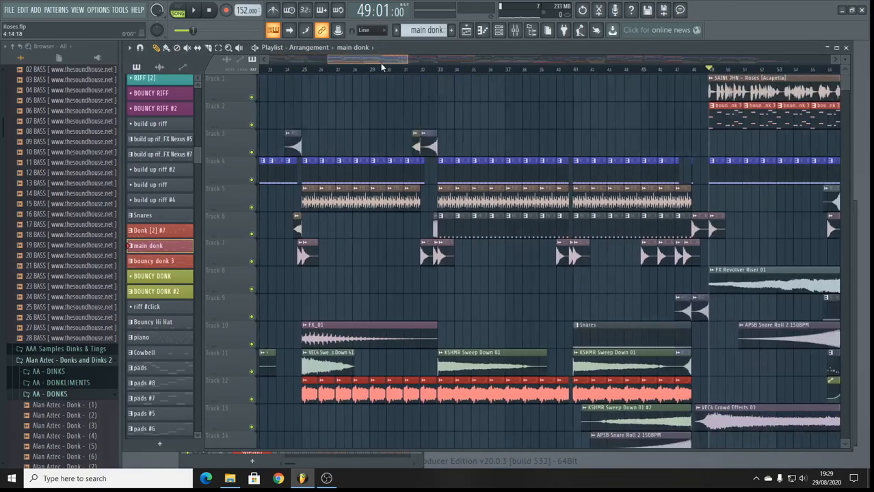
scroll("right", 3)
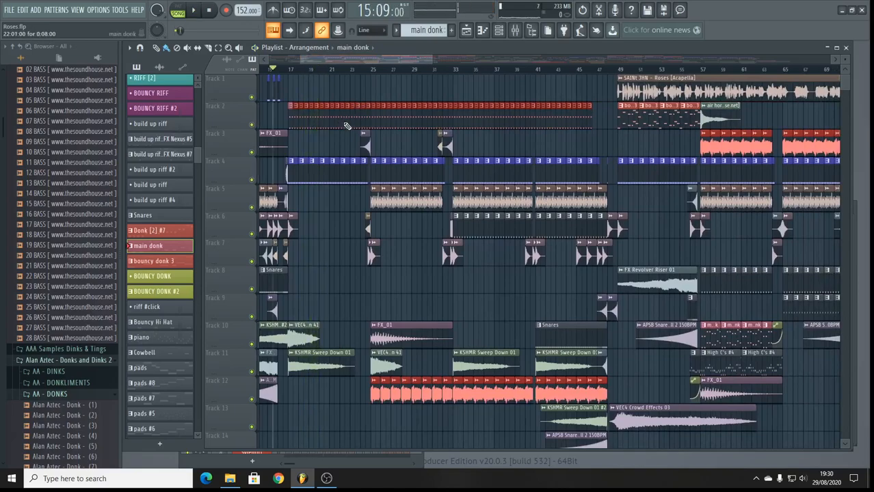
left_click(498, 30)
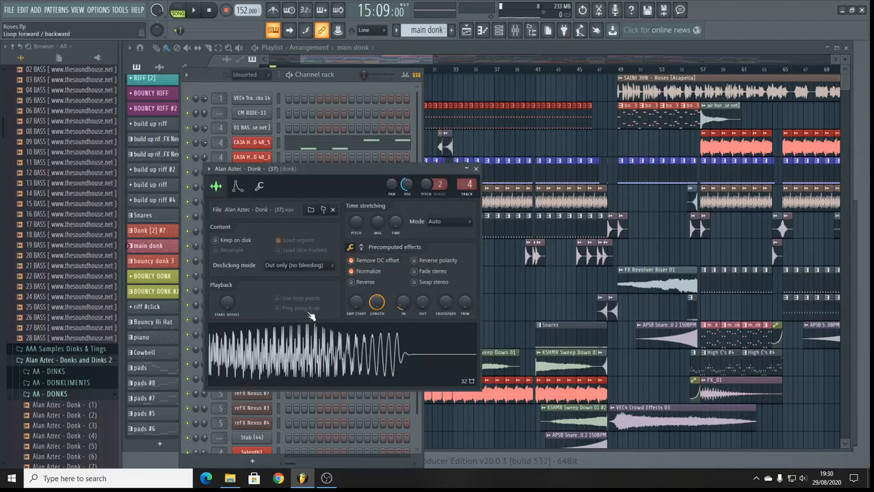
right_click(312, 314)
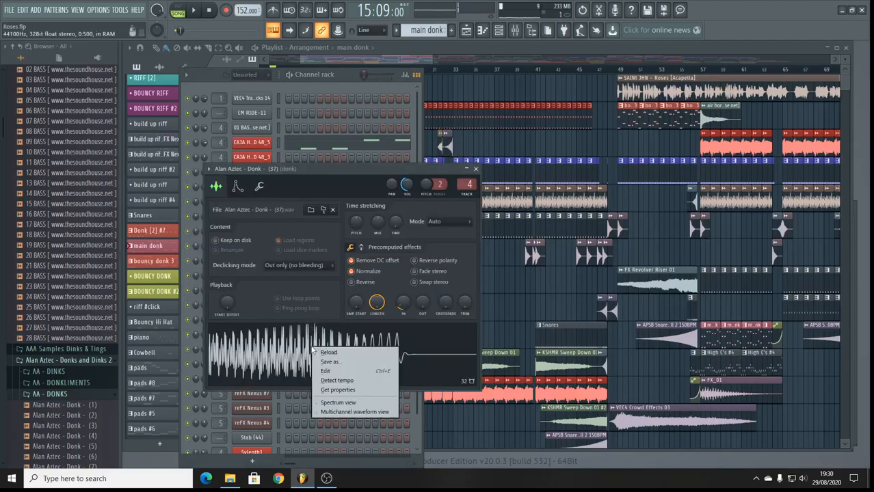
left_click(324, 371)
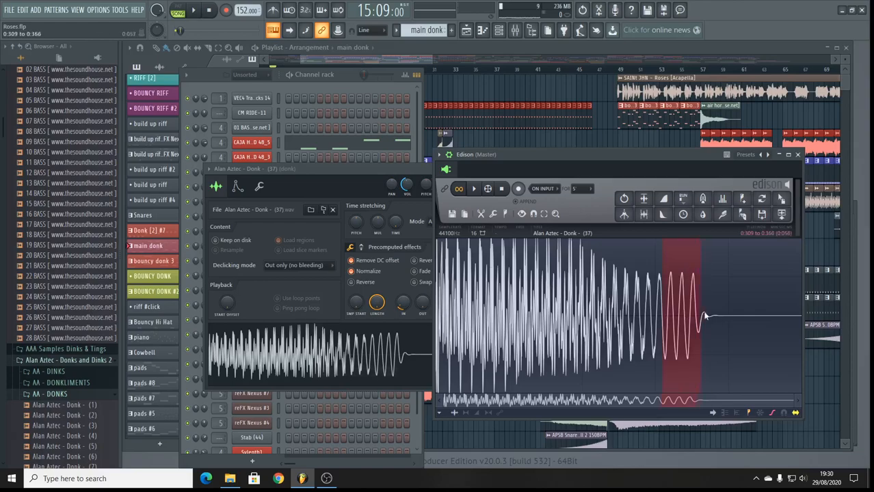
left_click(781, 214)
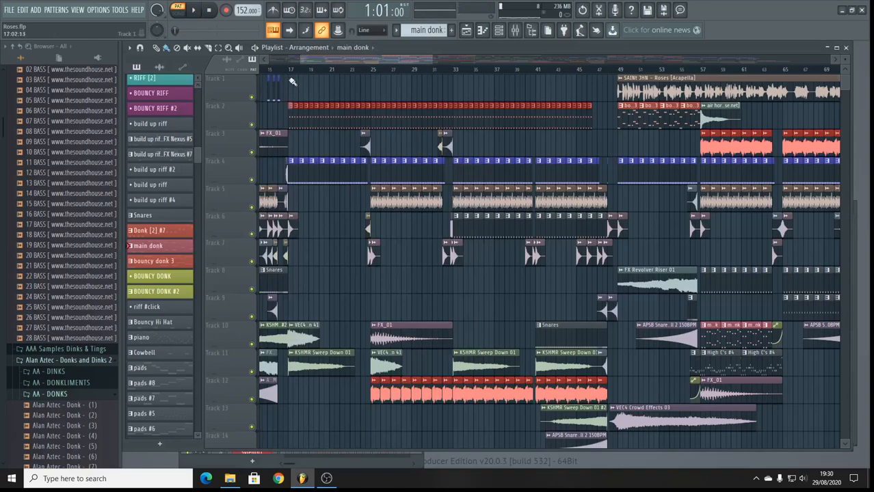
Open the Channel rack to reach the CAJA HARD 48_5 channel
left_click(193, 9)
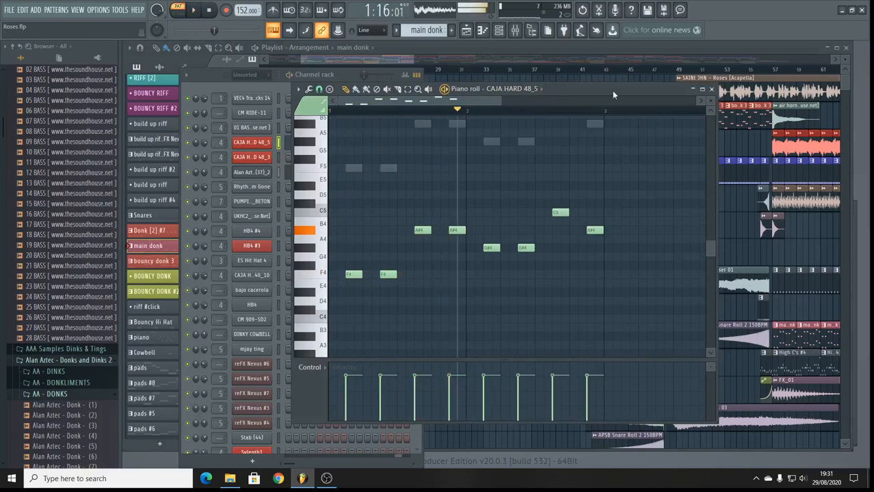
Choose Rename for the main donk #2 pattern from the pattern picker
right_click(149, 245)
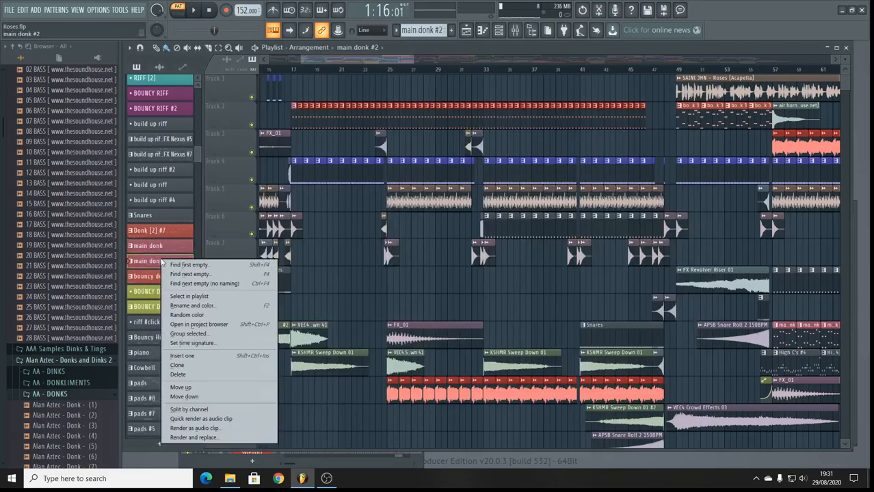
left_click(193, 305)
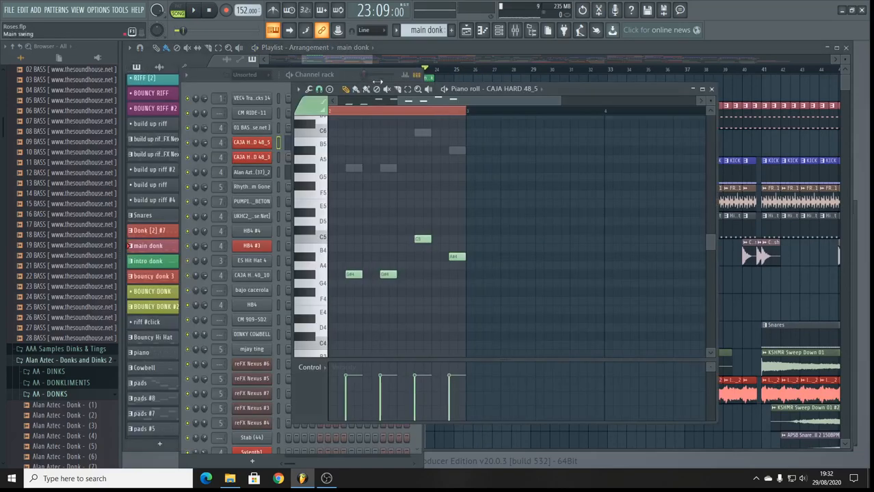
Restore the deleted CAJA HARD 48_5 melody notes and close the piano roll
left_click(193, 10)
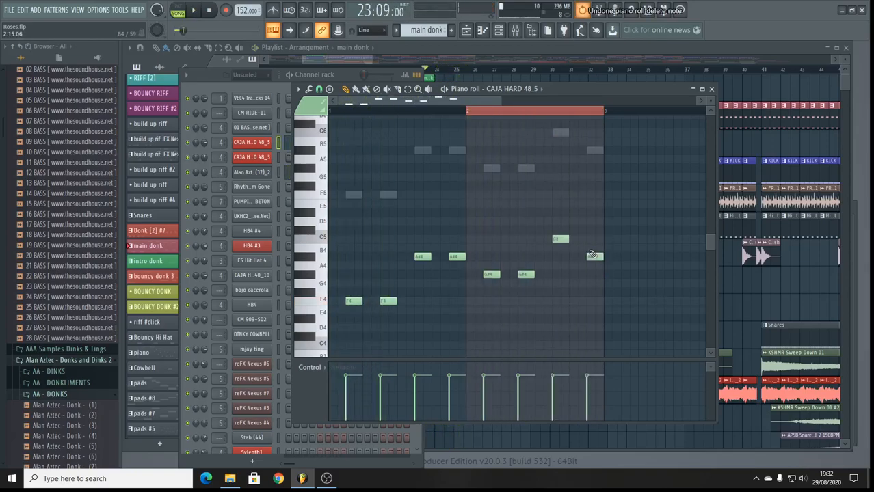
left_click(711, 89)
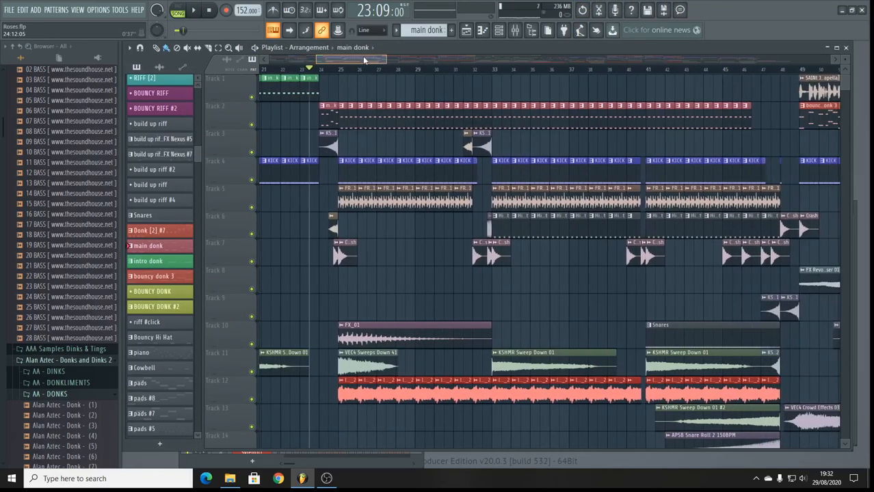
scroll("right", 3)
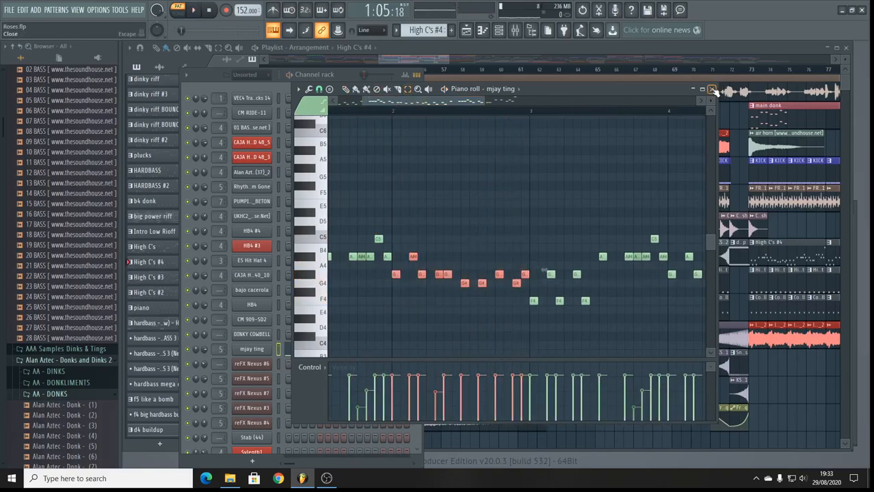
left_click(712, 89)
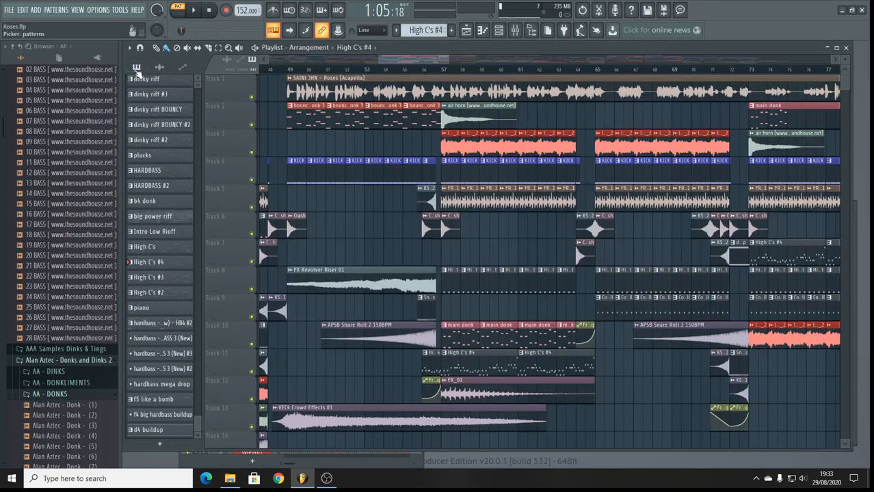
left_click(130, 48)
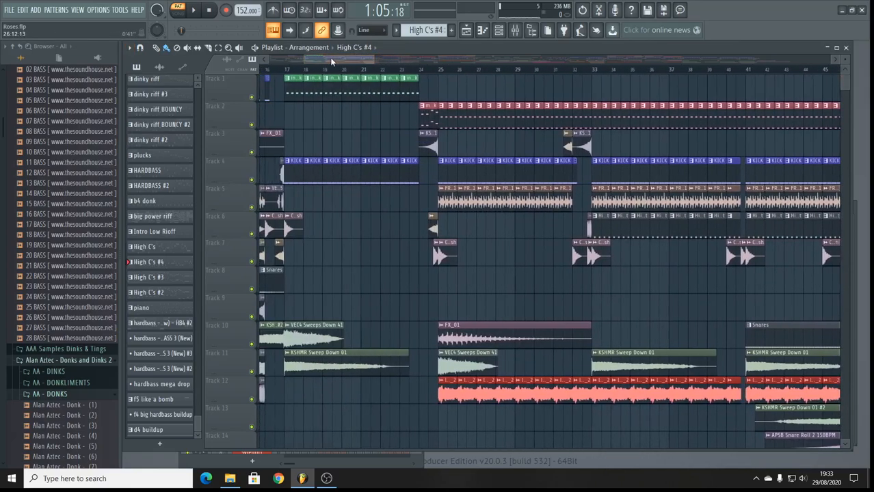
Bring up the main donk pattern's options and move the song position in the arrangement
right_click(147, 245)
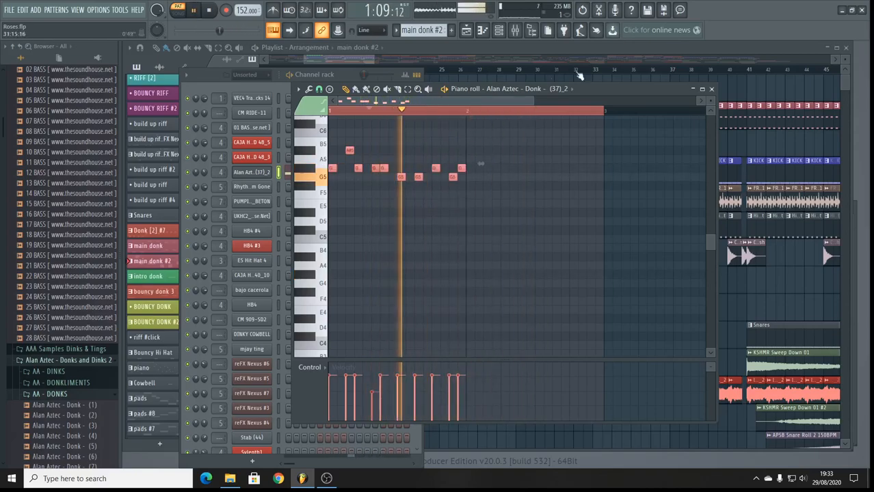
left_click(711, 89)
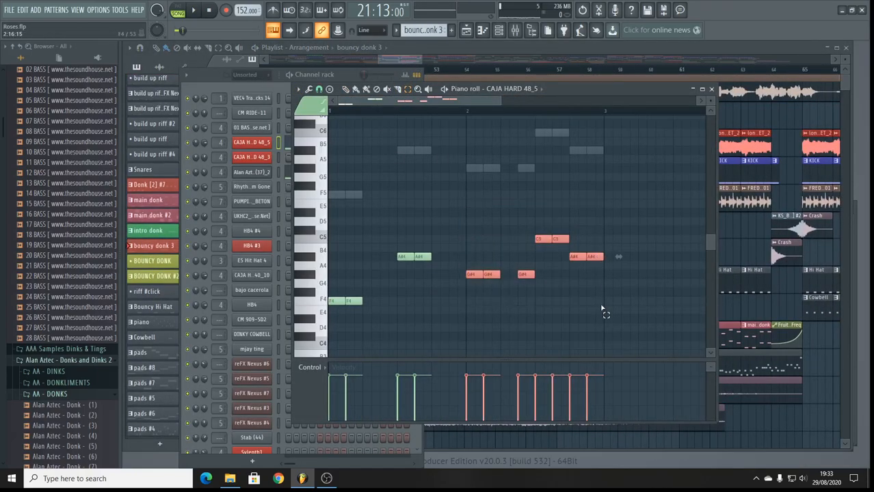
Close the bouncy donk 3 piano roll to return to the Playlist
left_click(711, 89)
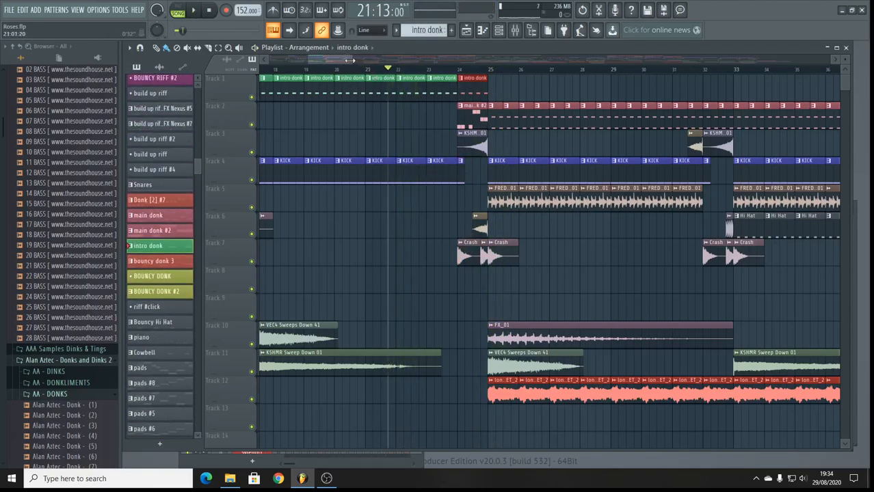
scroll("right", 3)
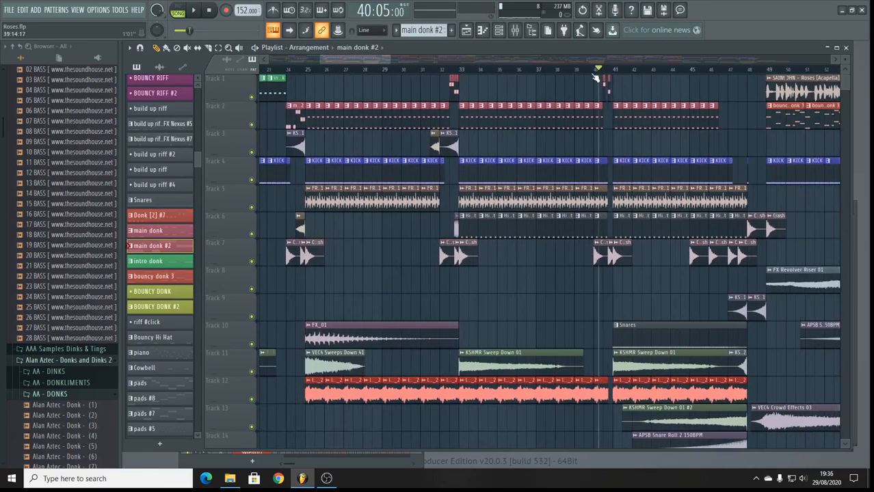
Resize the bouncy donk 3 fill on Track 1 so it ends just before bar 41
scroll("right", 3)
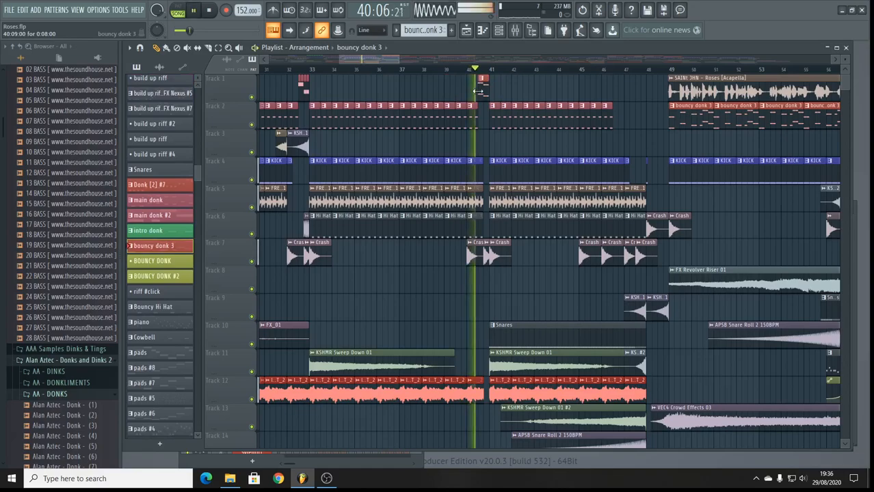
left_click(412, 69)
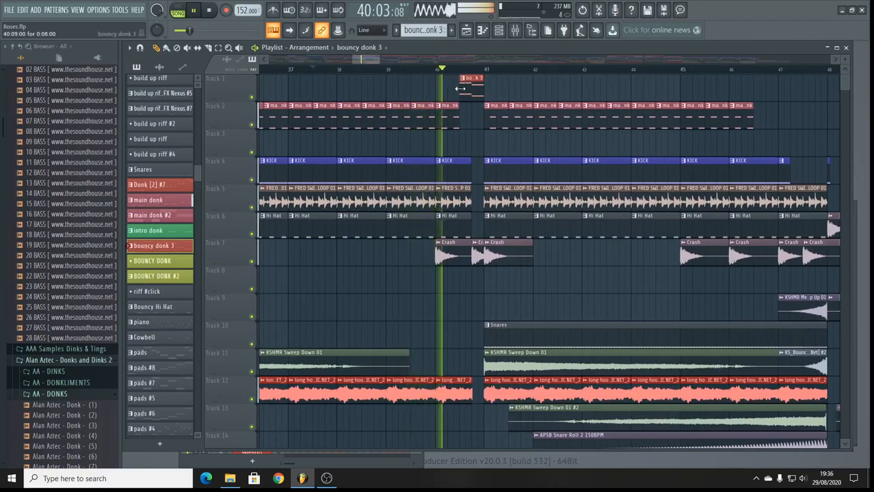
left_click(320, 69)
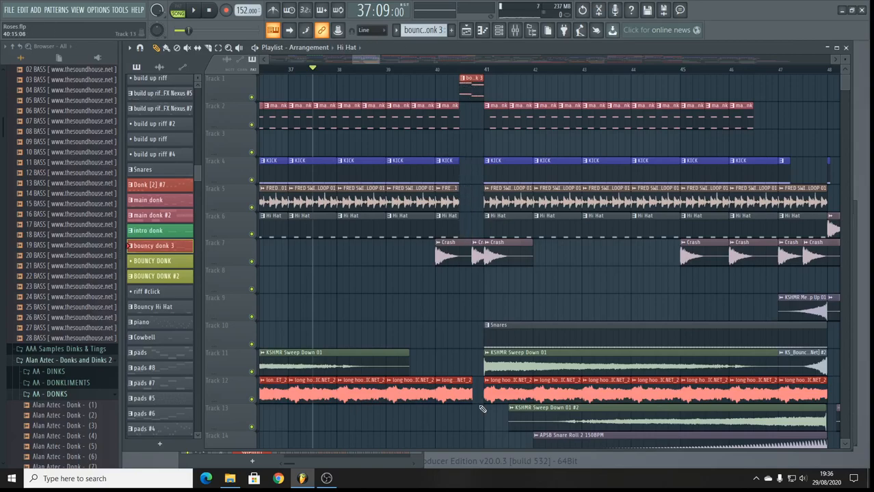
left_click(455, 391)
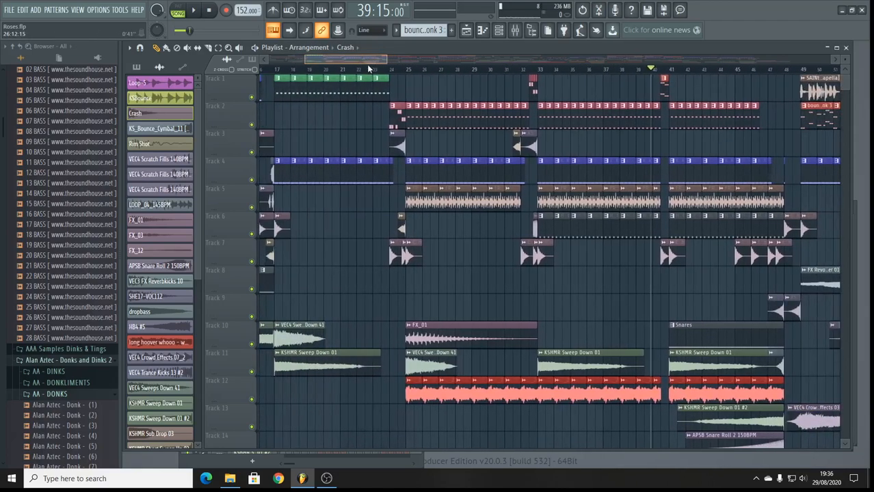
Scroll the playlist right and down toward the FX Revolver Riser 01 clip on Track 8
scroll("right", 3)
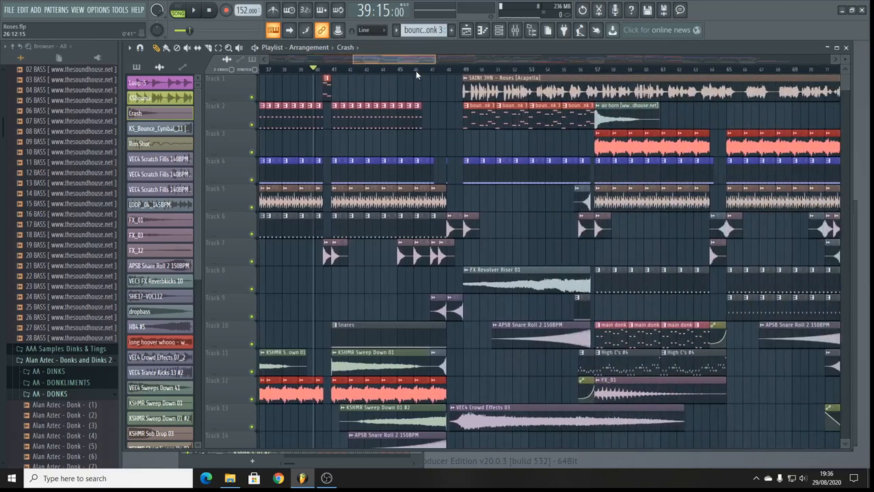
scroll("right", 3)
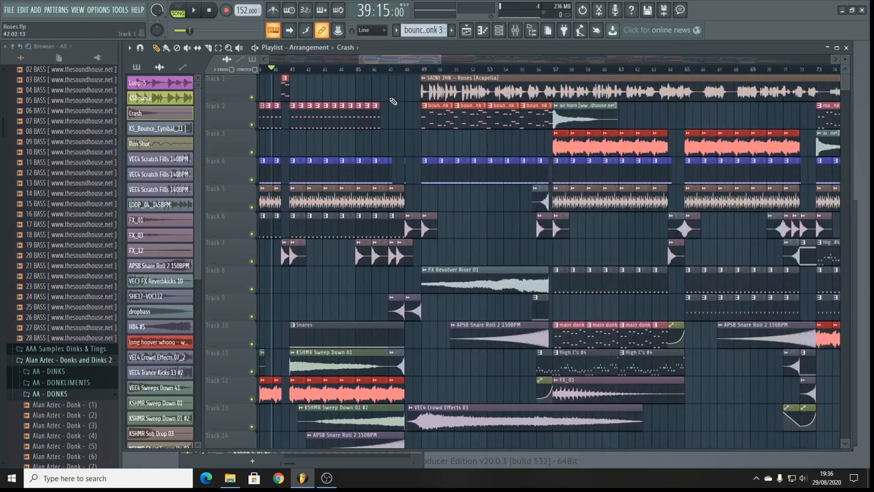
scroll("down", 3)
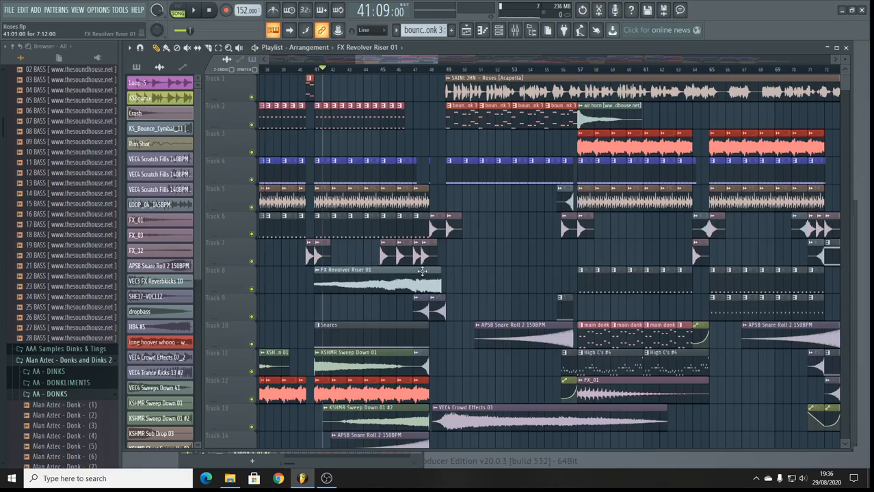
scroll("down", 3)
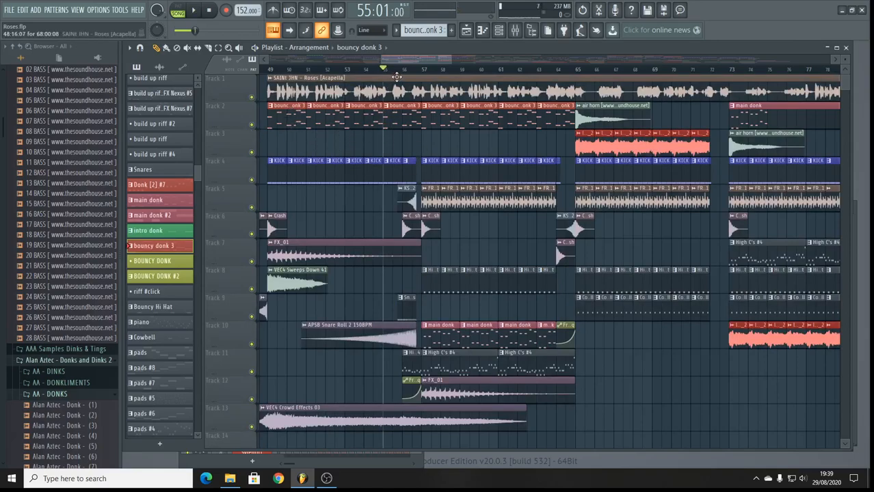
Scroll the Playlist left to view the bouncy donk 3 clips on track 2
scroll("left", 3)
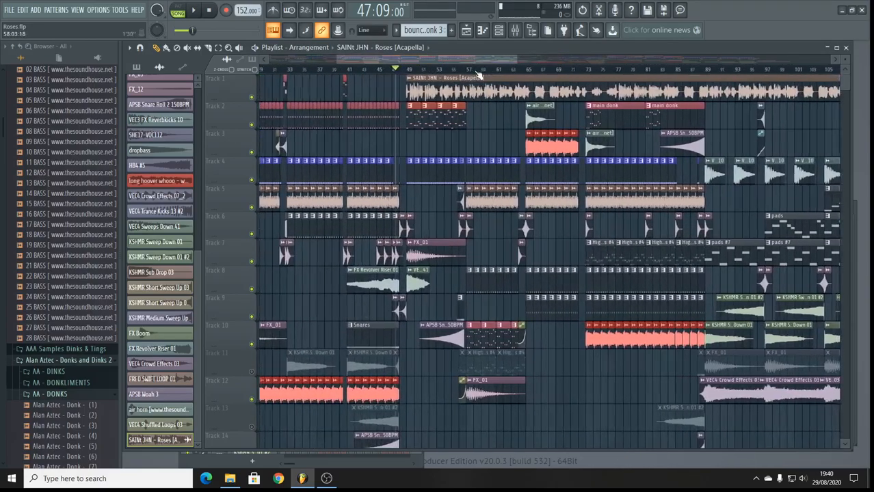
Scroll the Playlist right back to bars 45–78 after the build-up
scroll("right", 3)
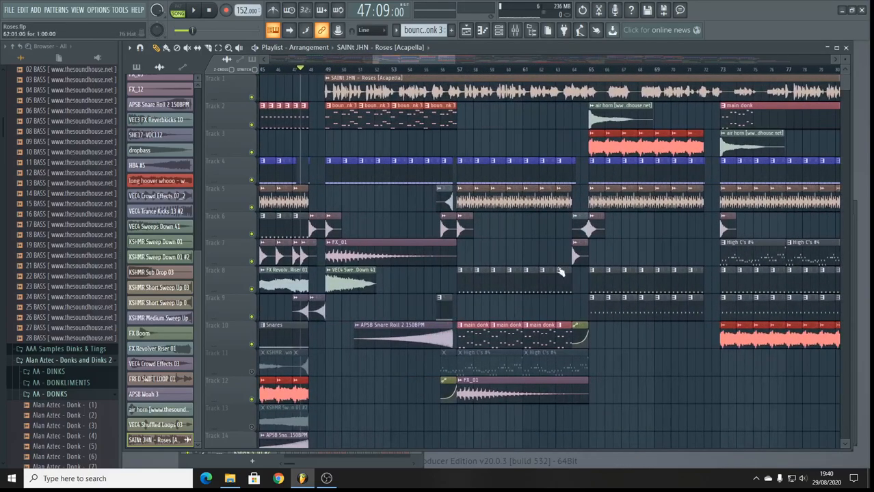